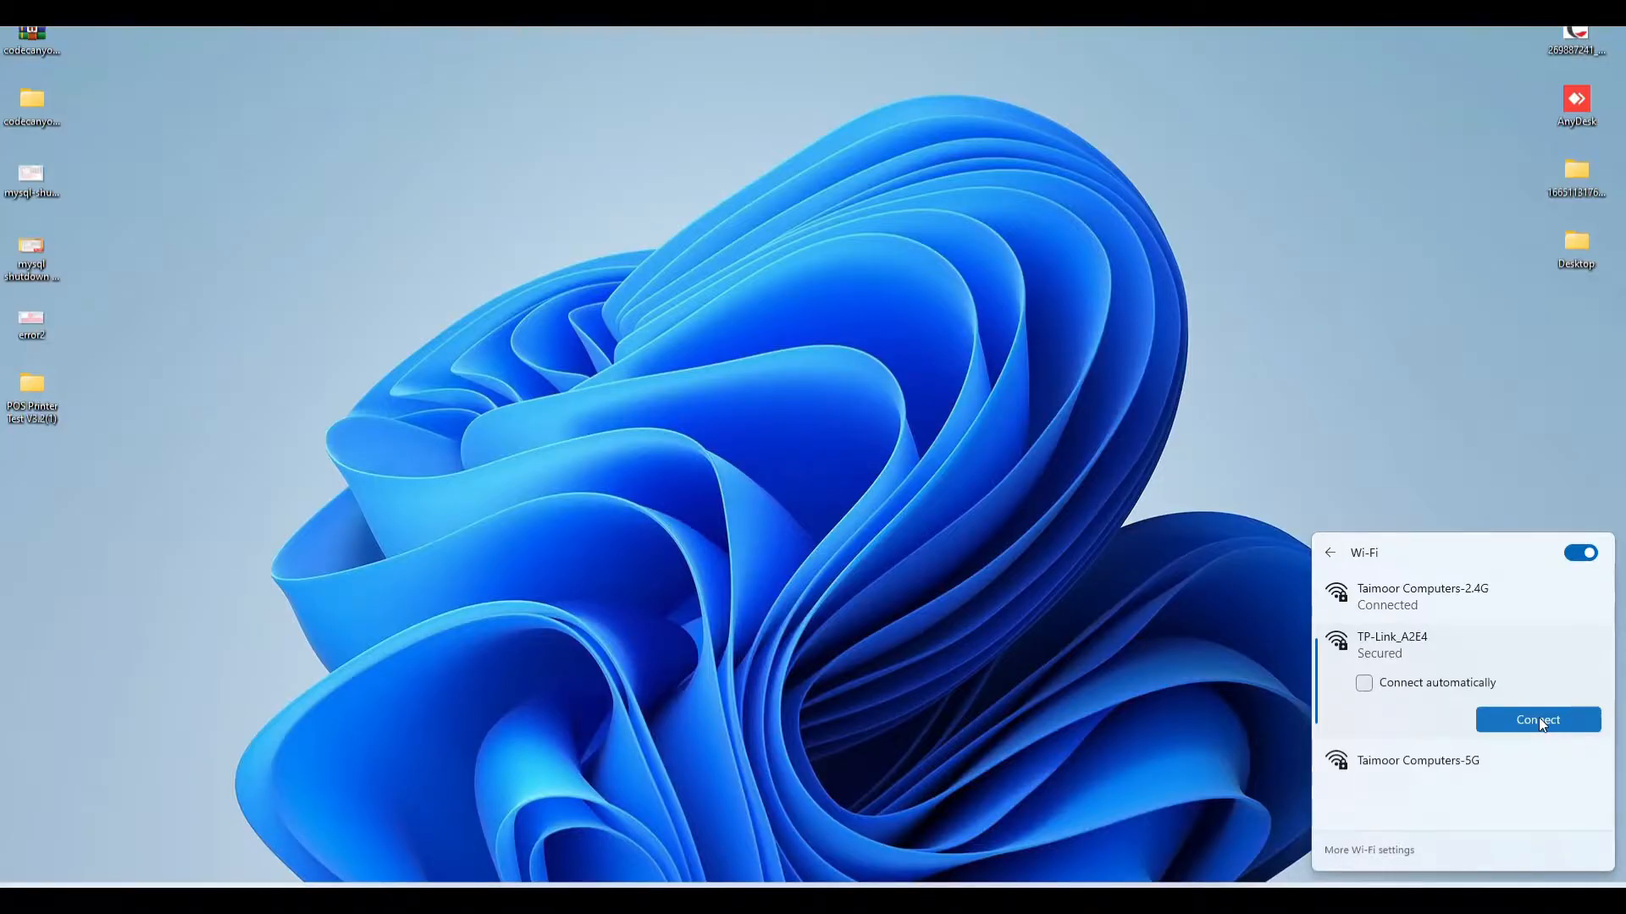
# Connect the PC to the TP-Link_A2E4 wireless network
pyautogui.click(1536, 720)
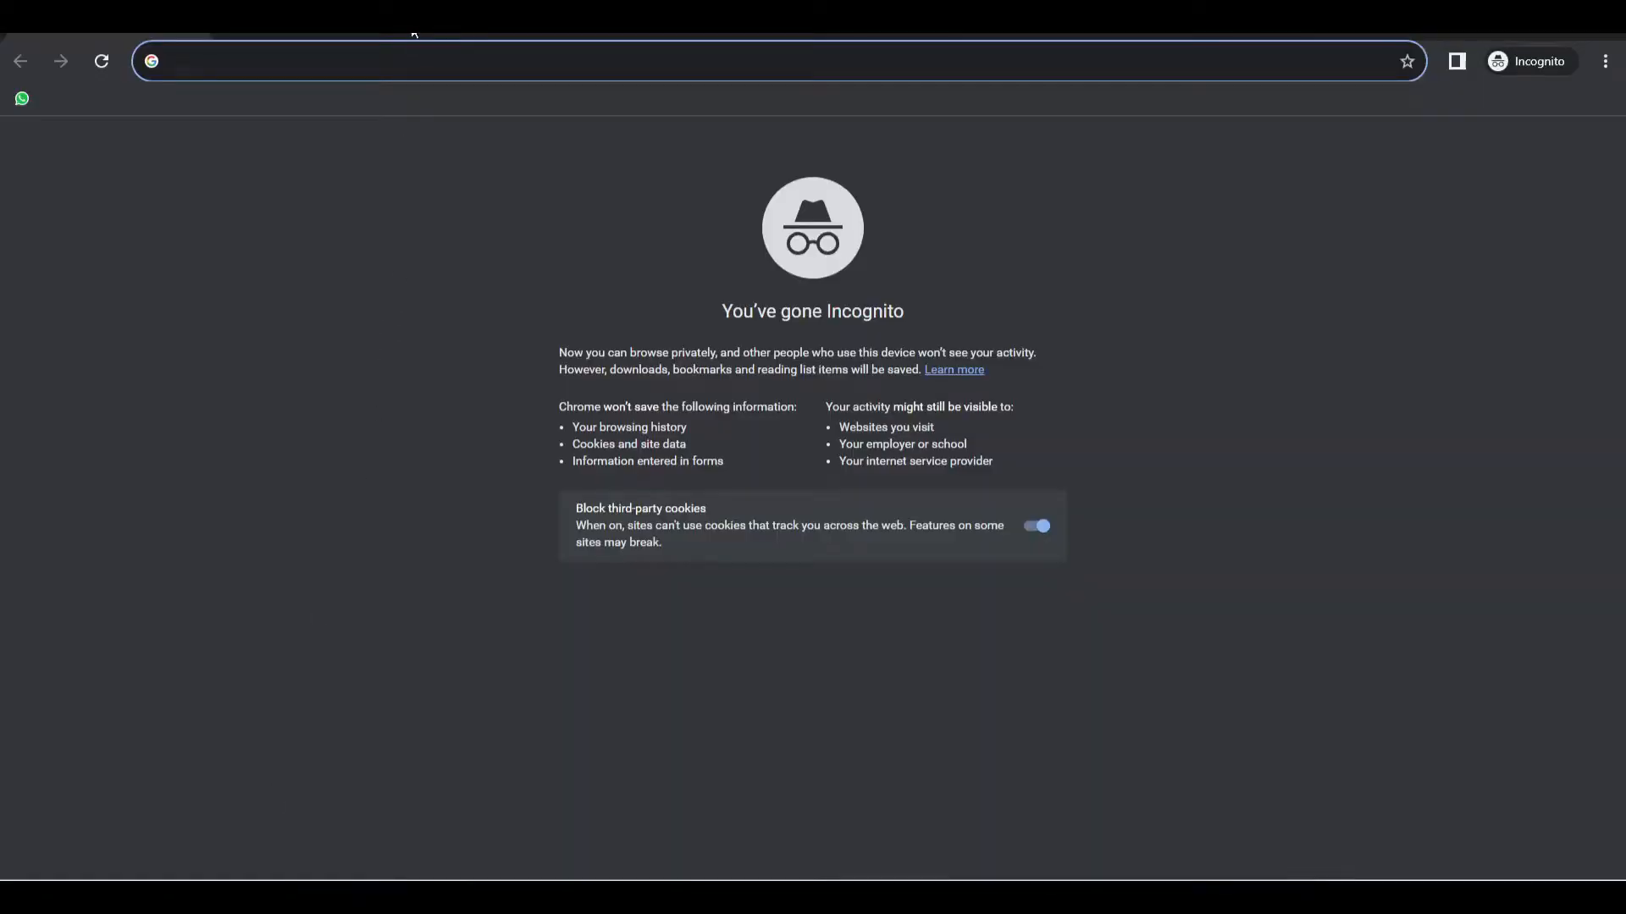
# Load tplinkwifi.net and begin router setup with English as the language
pyautogui.write('tplinkwifi.net')
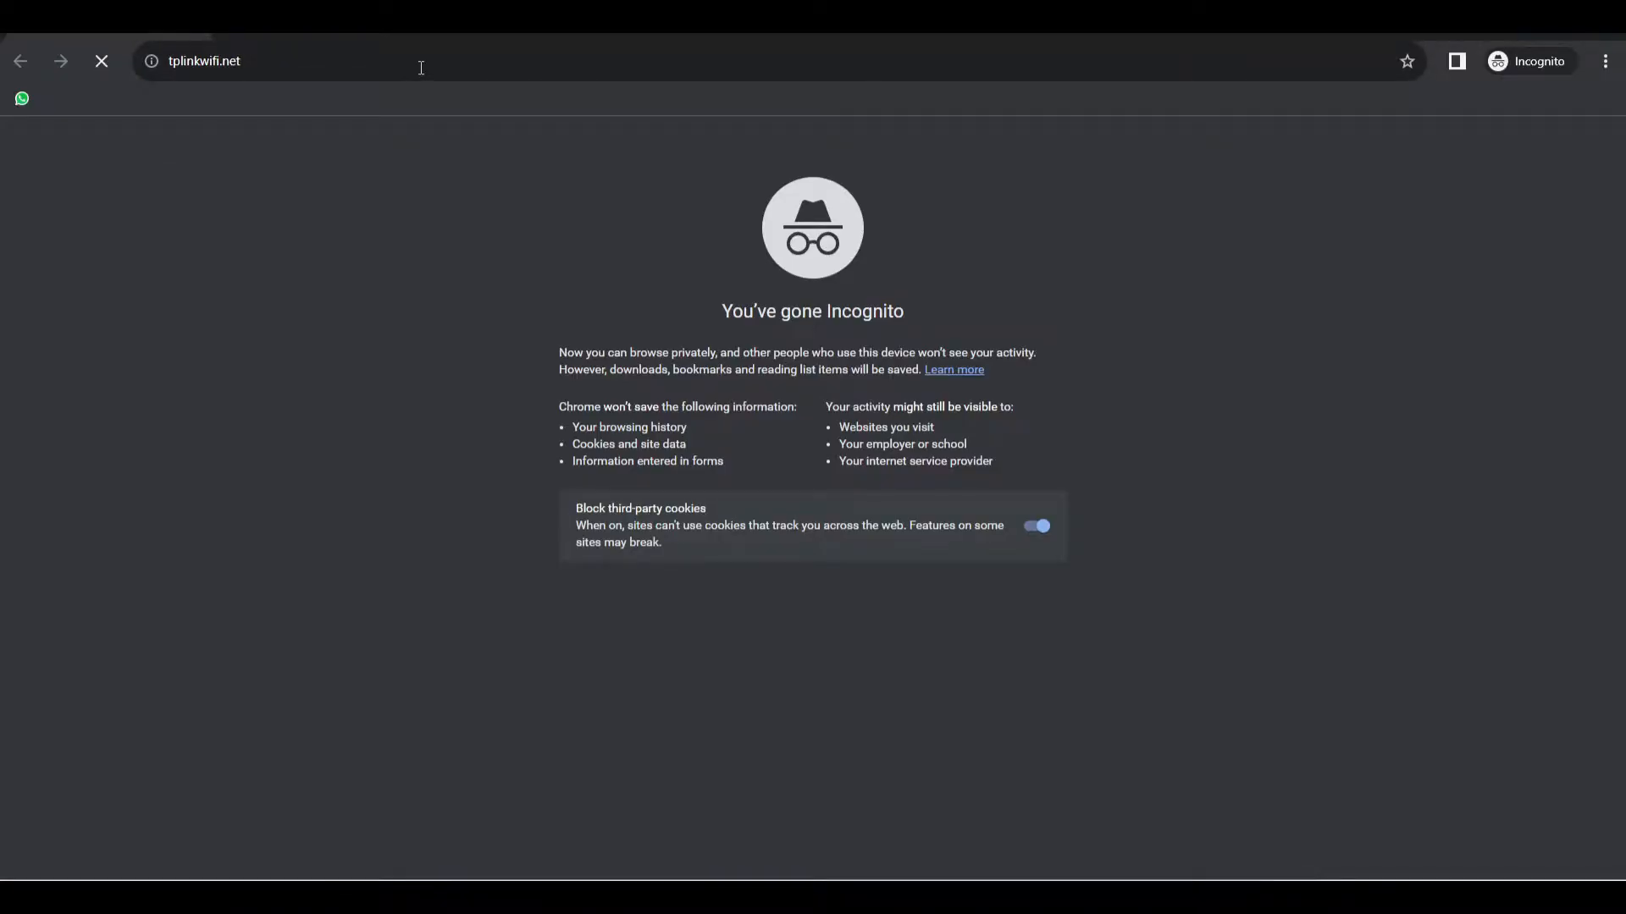
pyautogui.press('Enter')
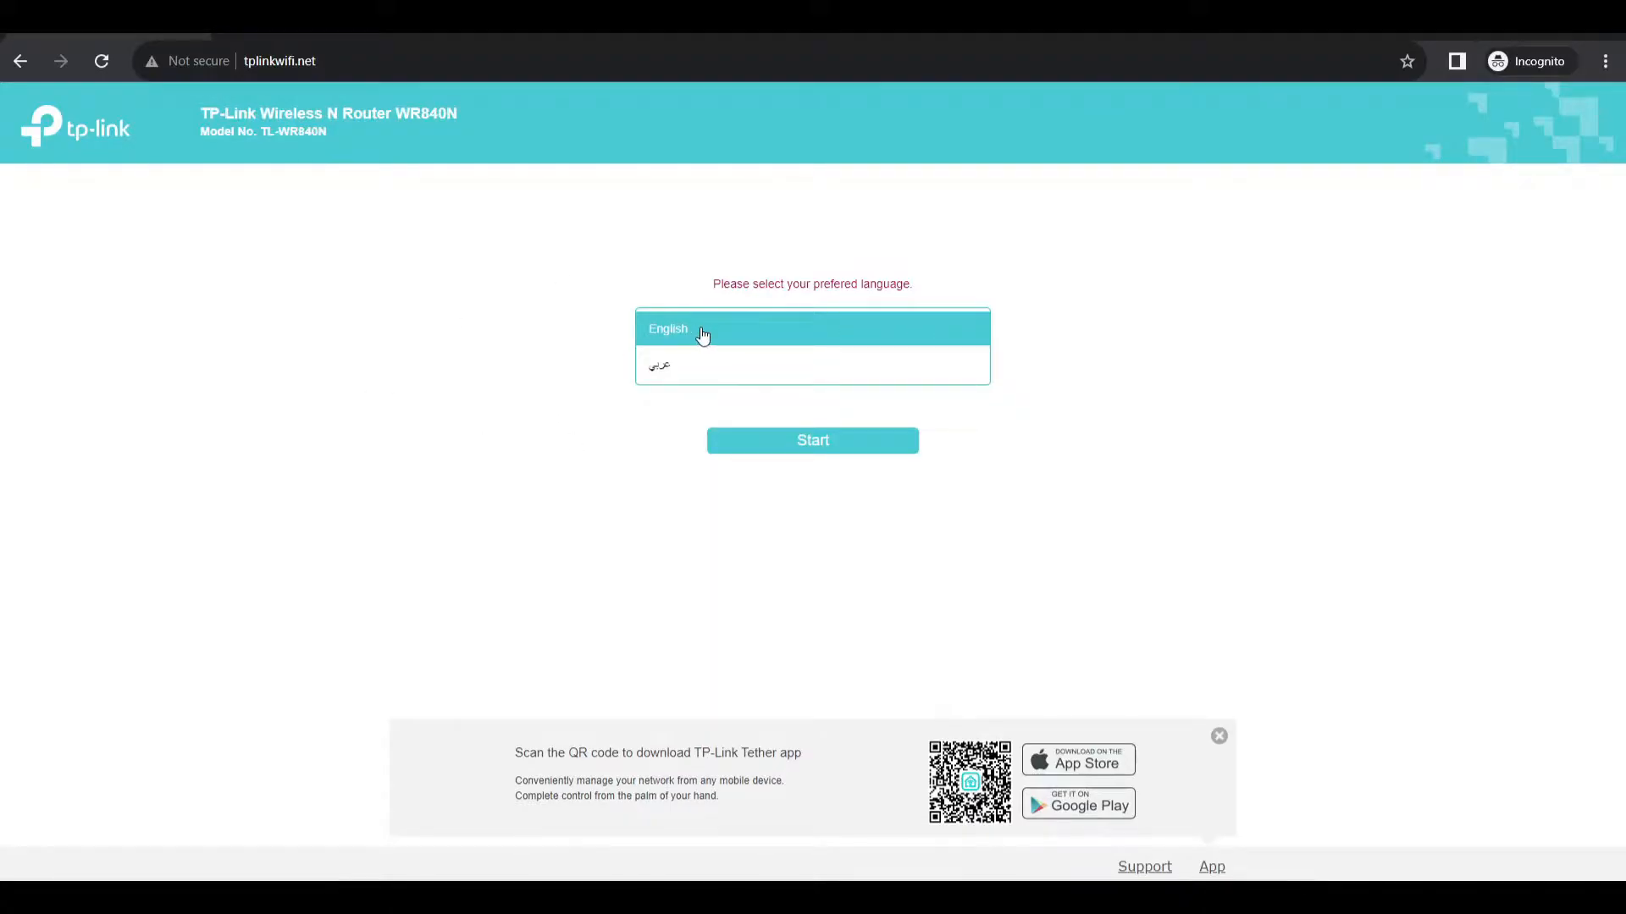
pyautogui.click(811, 441)
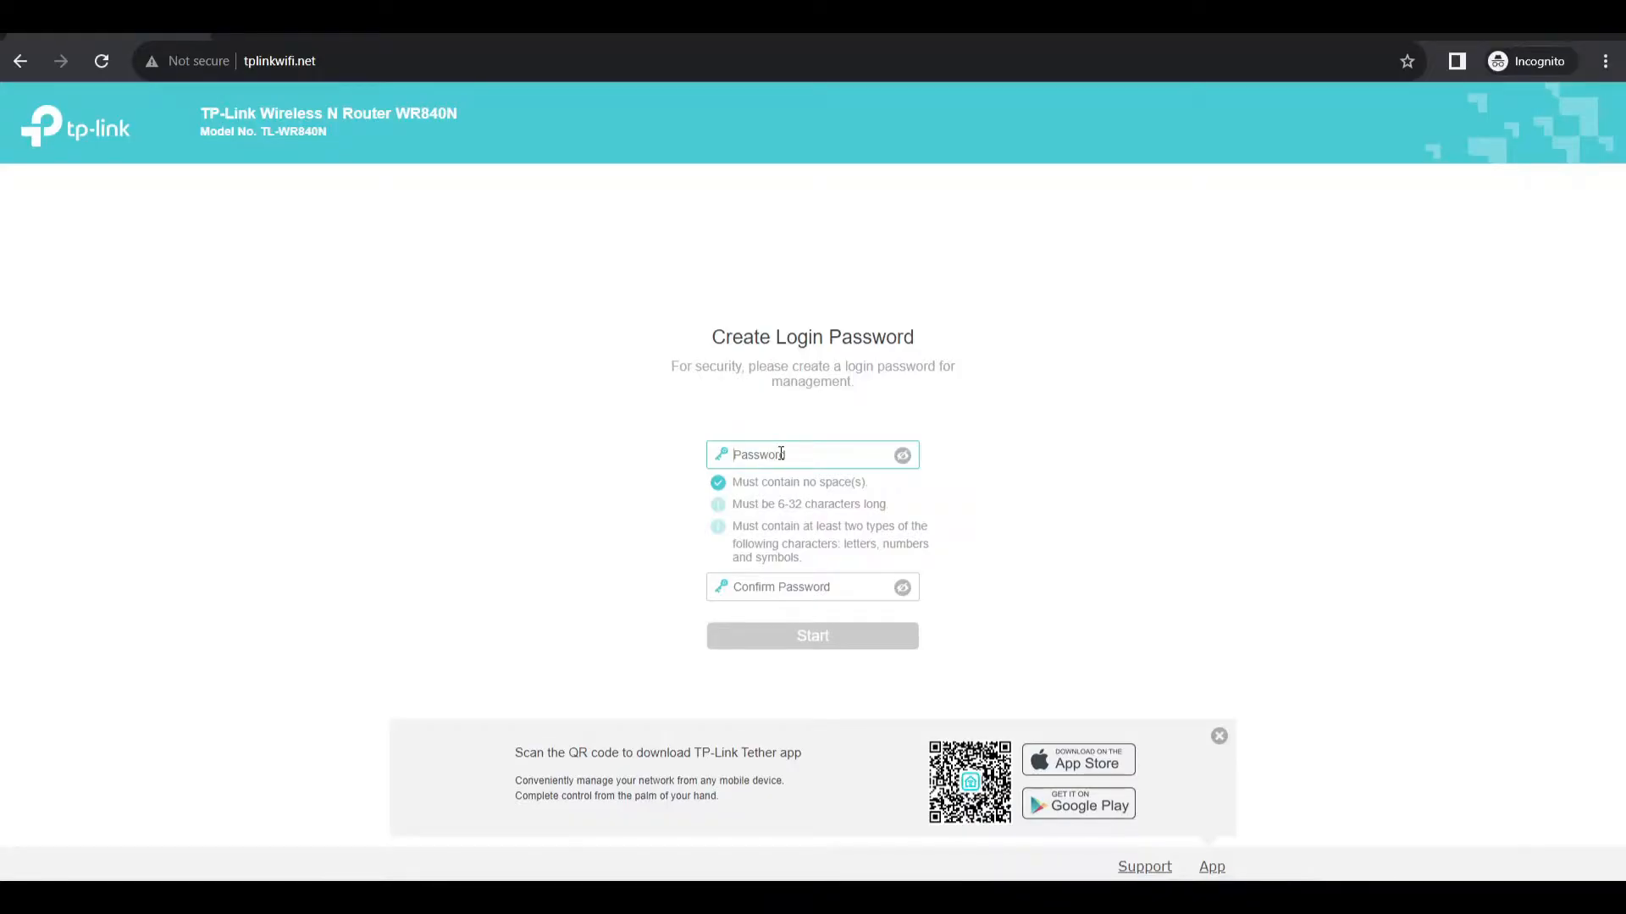
# Create and confirm the router login password to reach the Status page
pyautogui.write('••')
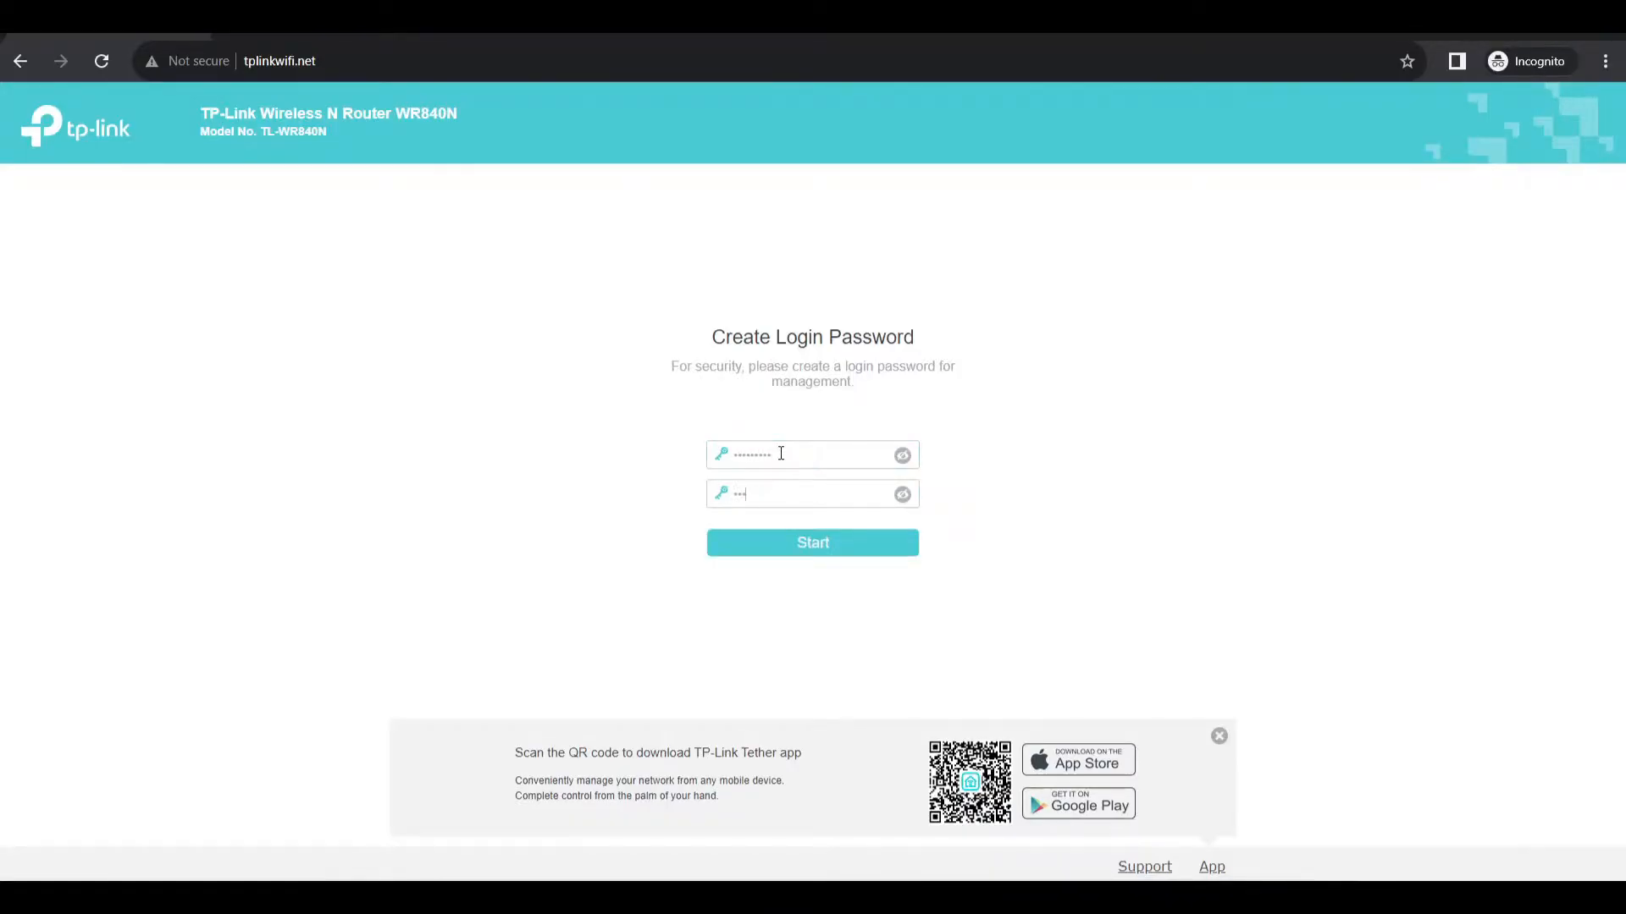
pyautogui.click(811, 542)
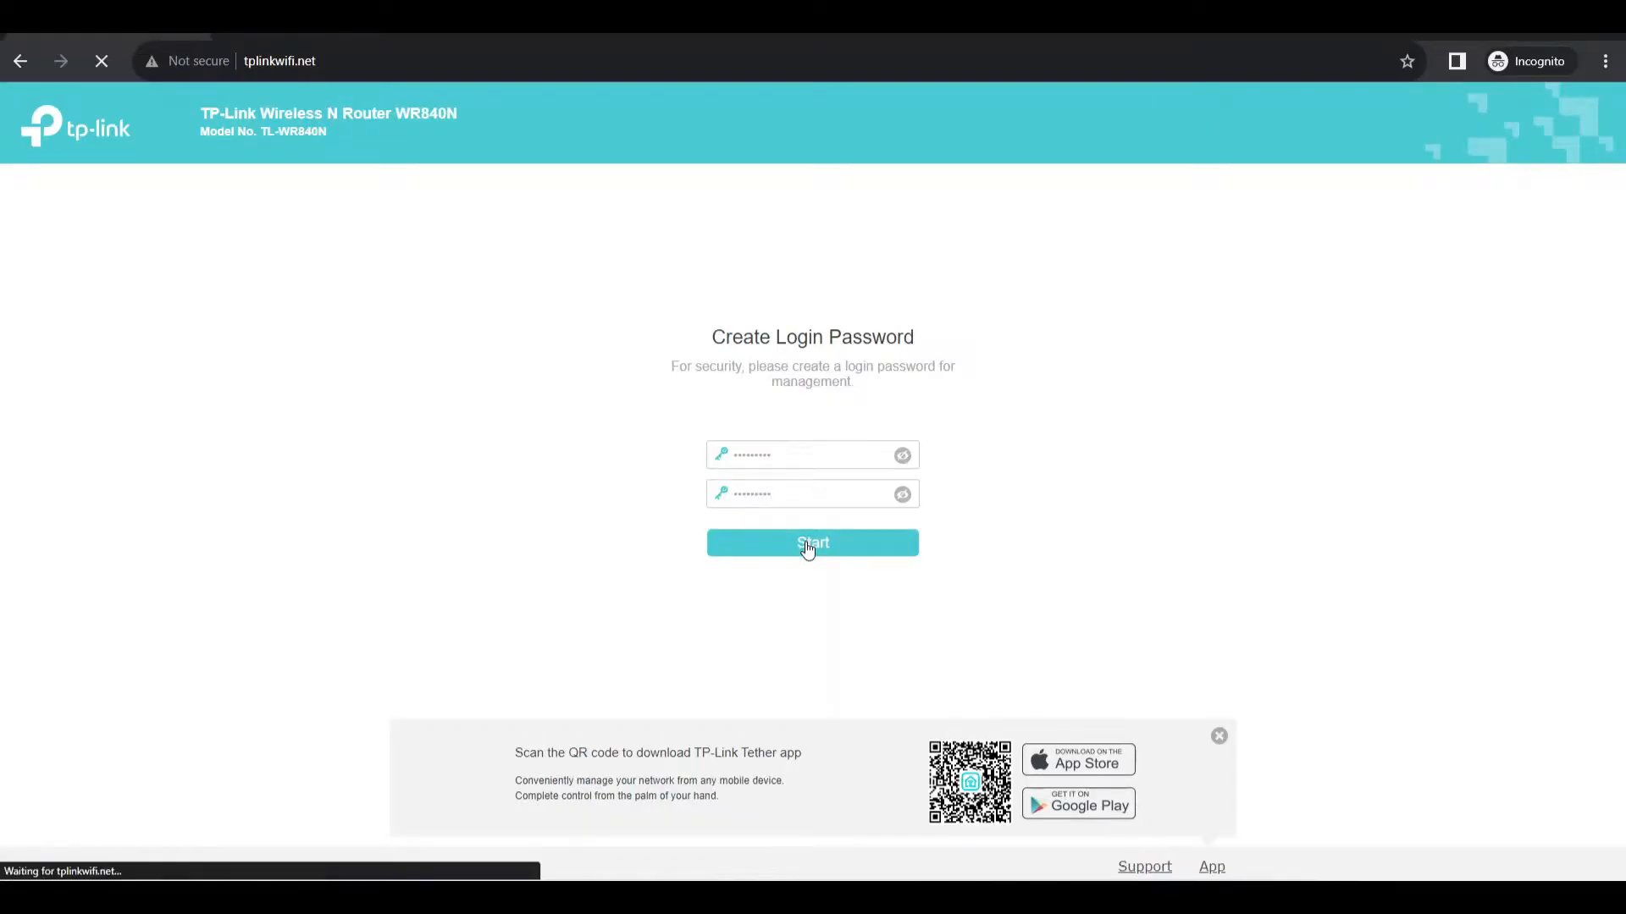
pyautogui.click(811, 541)
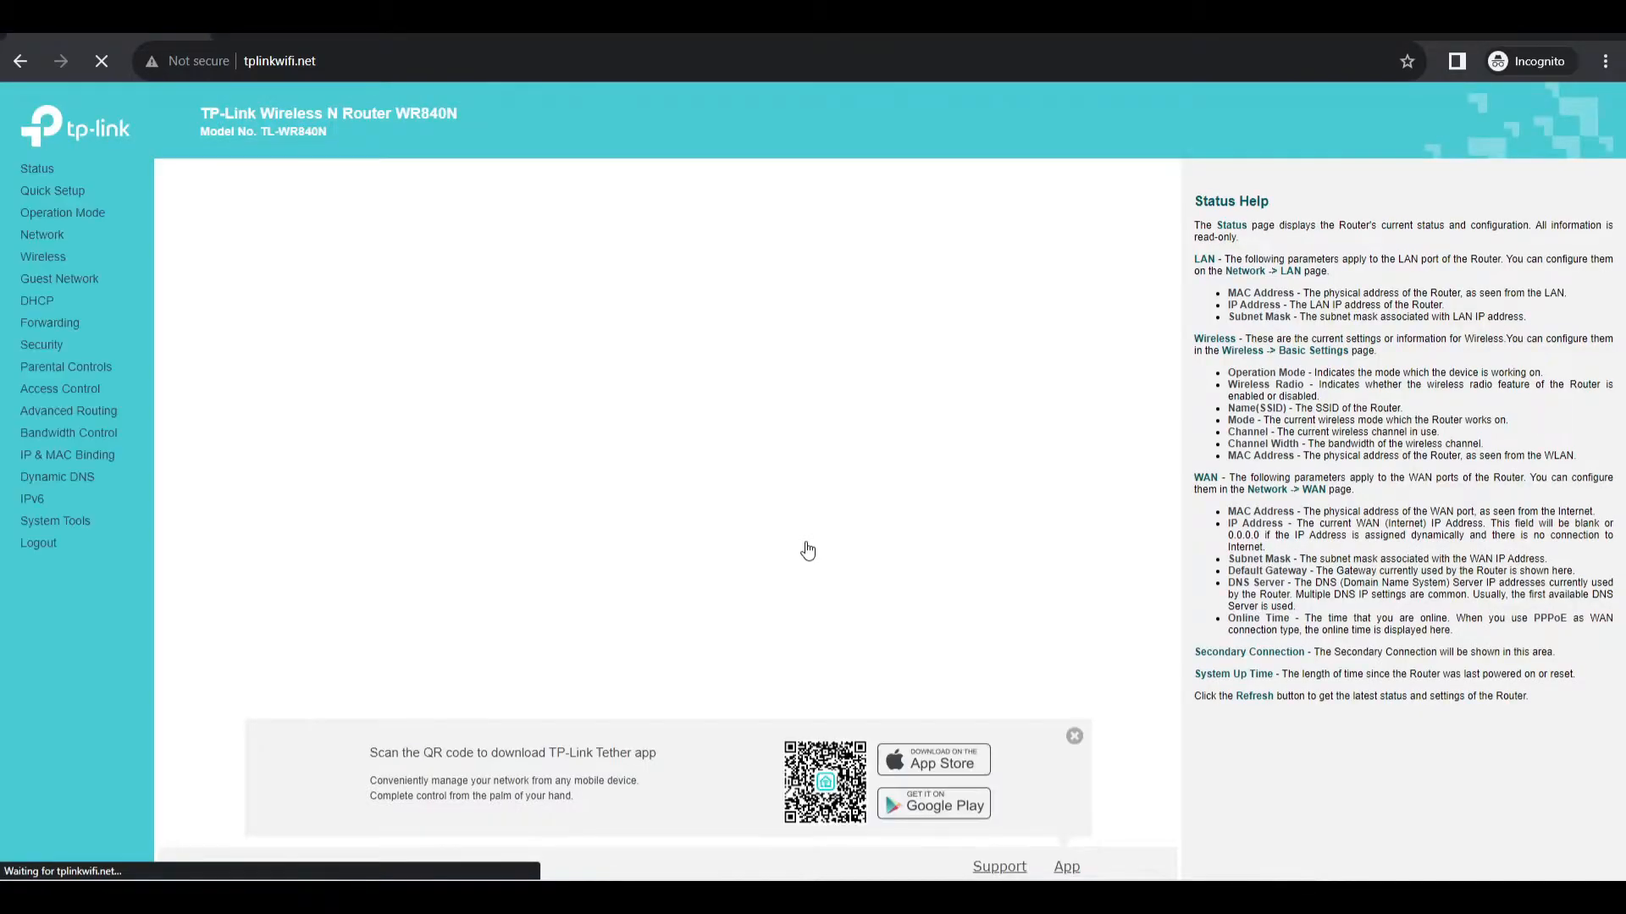
# Navigate to the Network > LAN settings page
pyautogui.click(52, 189)
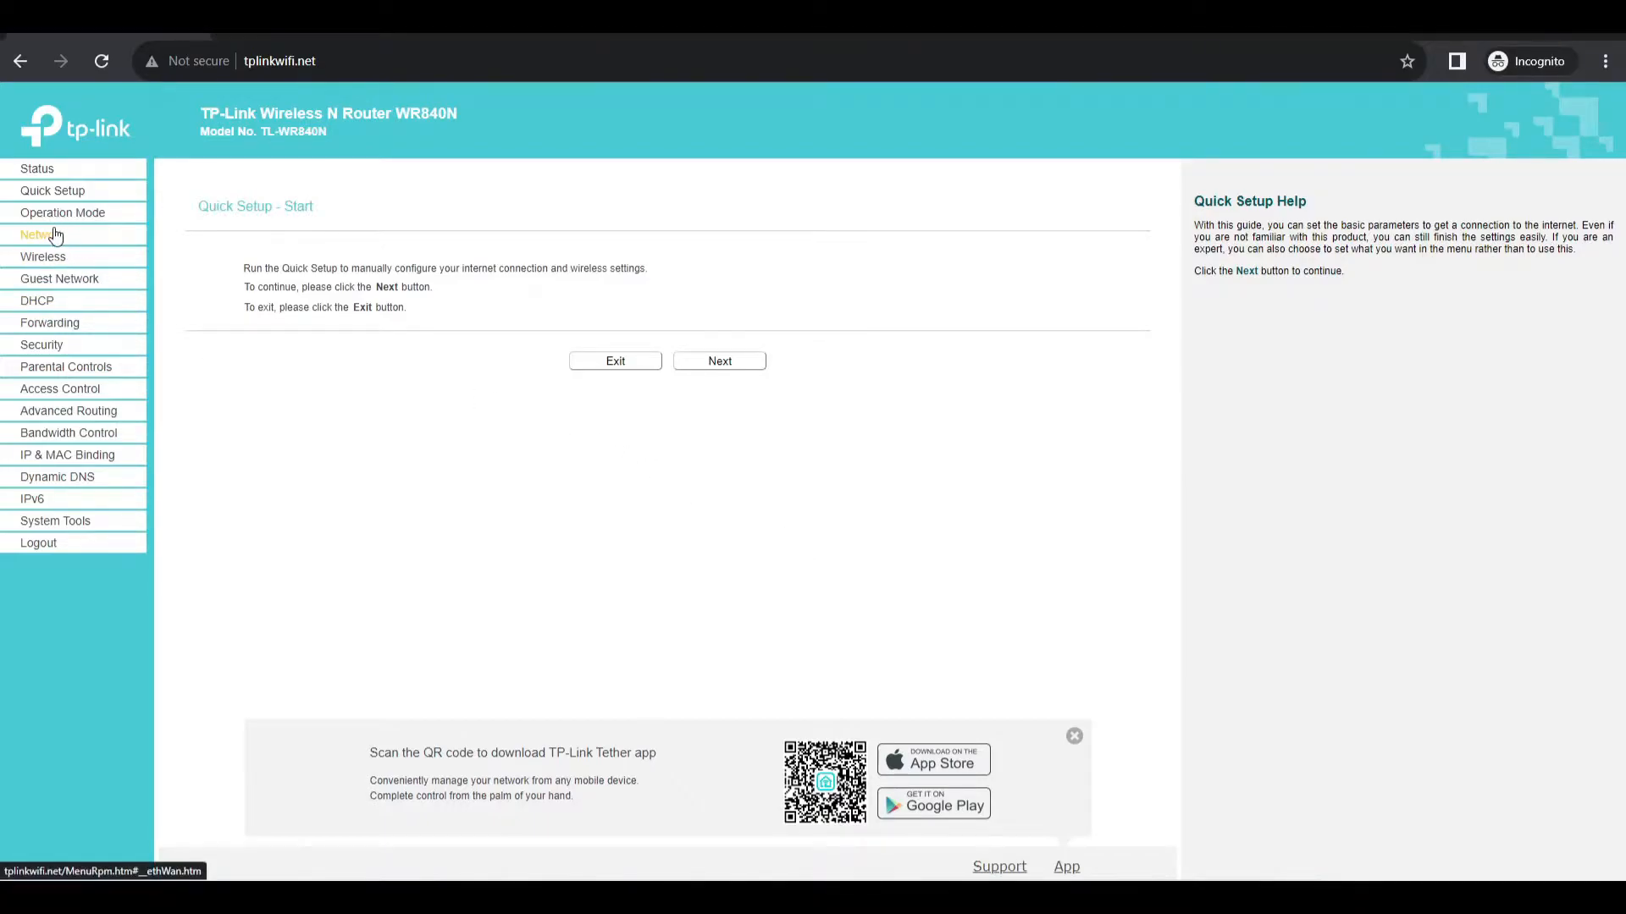
pyautogui.click(40, 234)
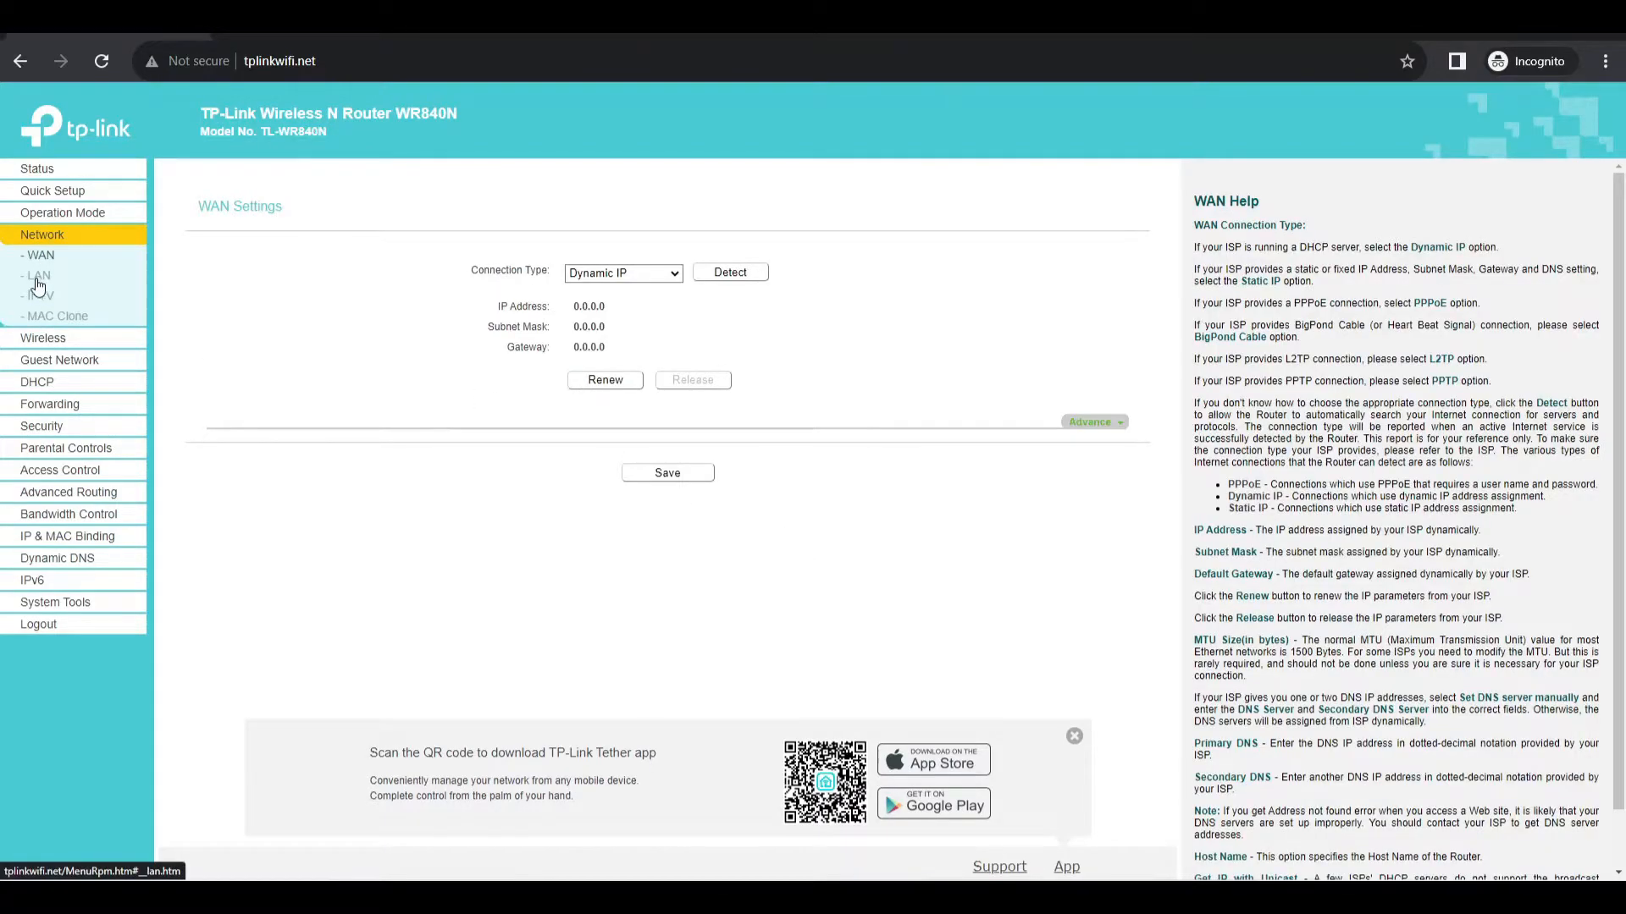
pyautogui.click(37, 275)
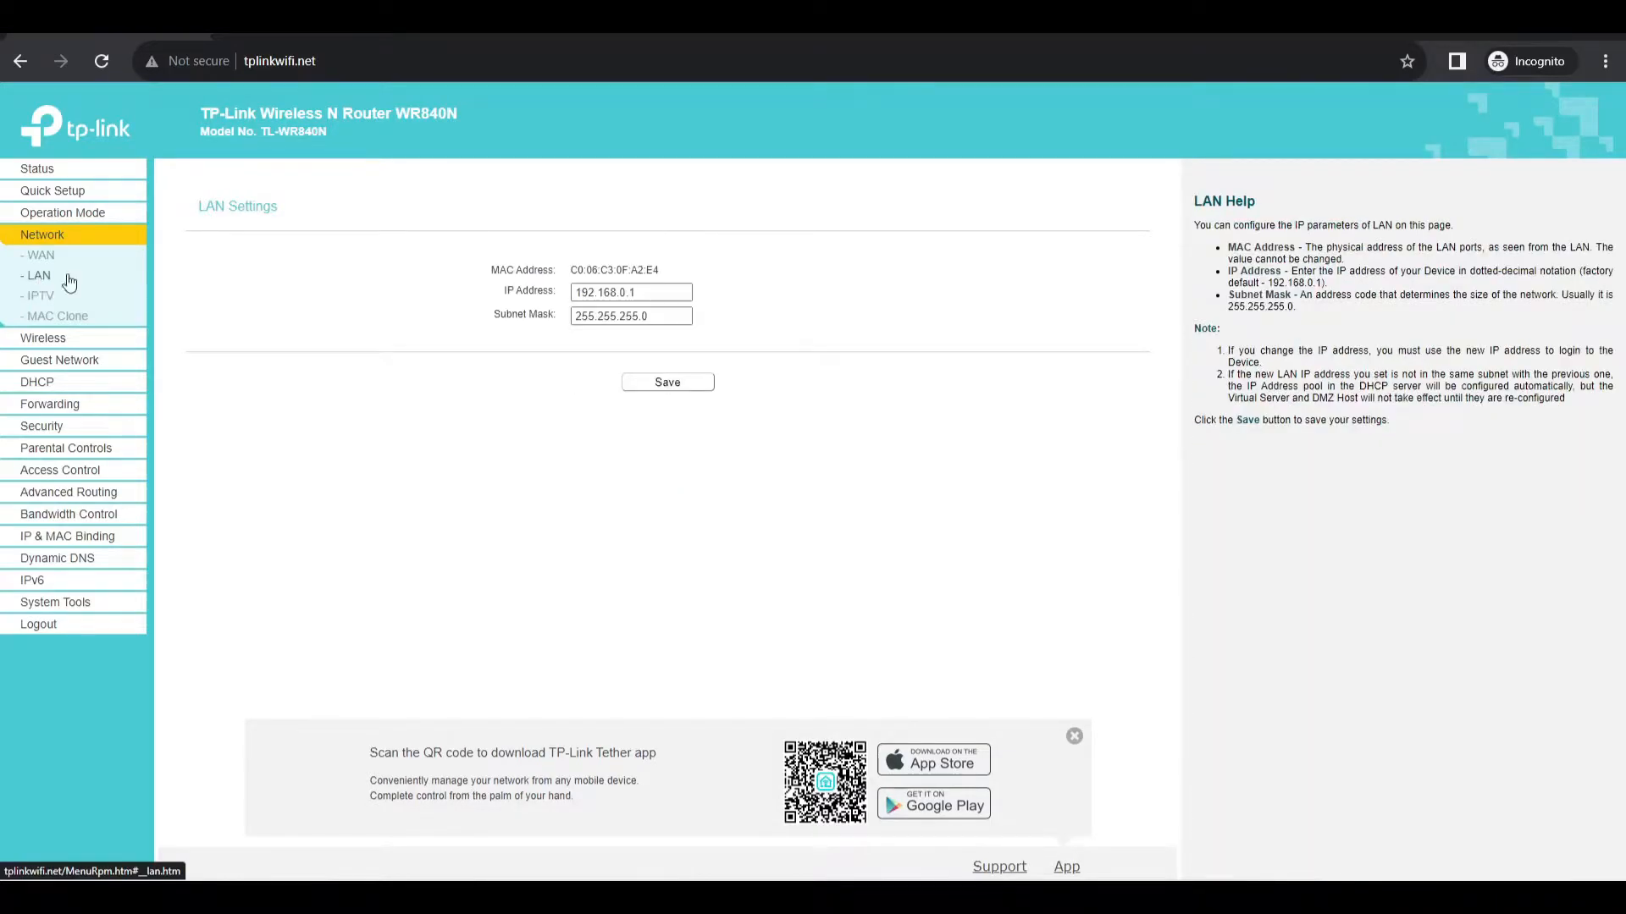
# Replace the LAN IP address with 192.168.123.10 and save it
pyautogui.click(630, 291)
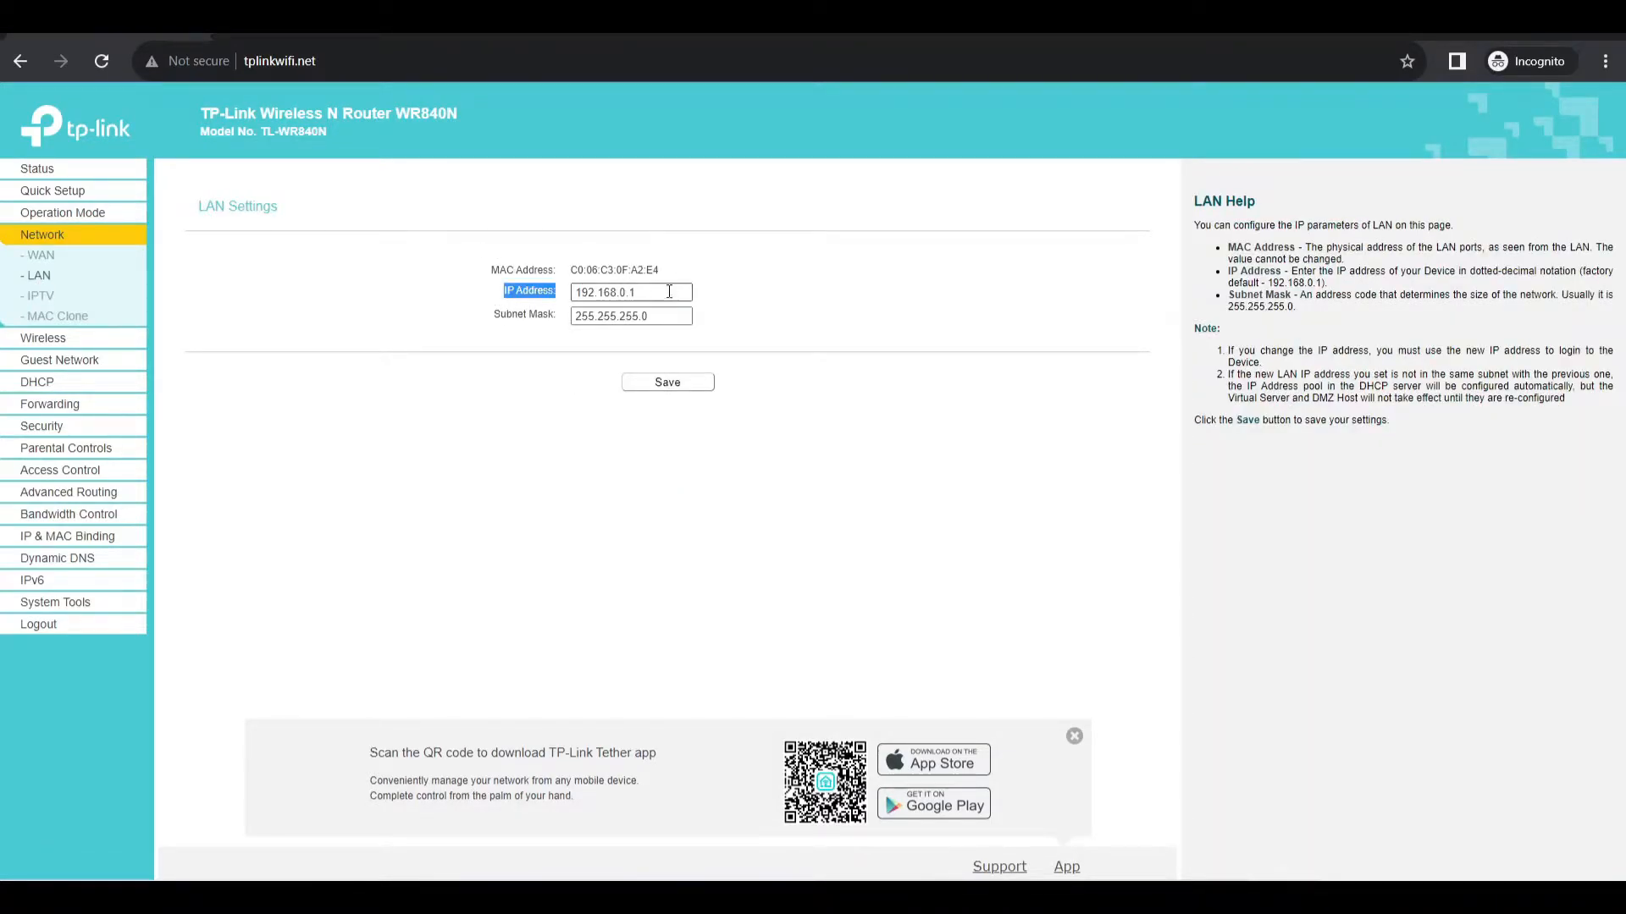
pyautogui.tripleClick(630, 291)
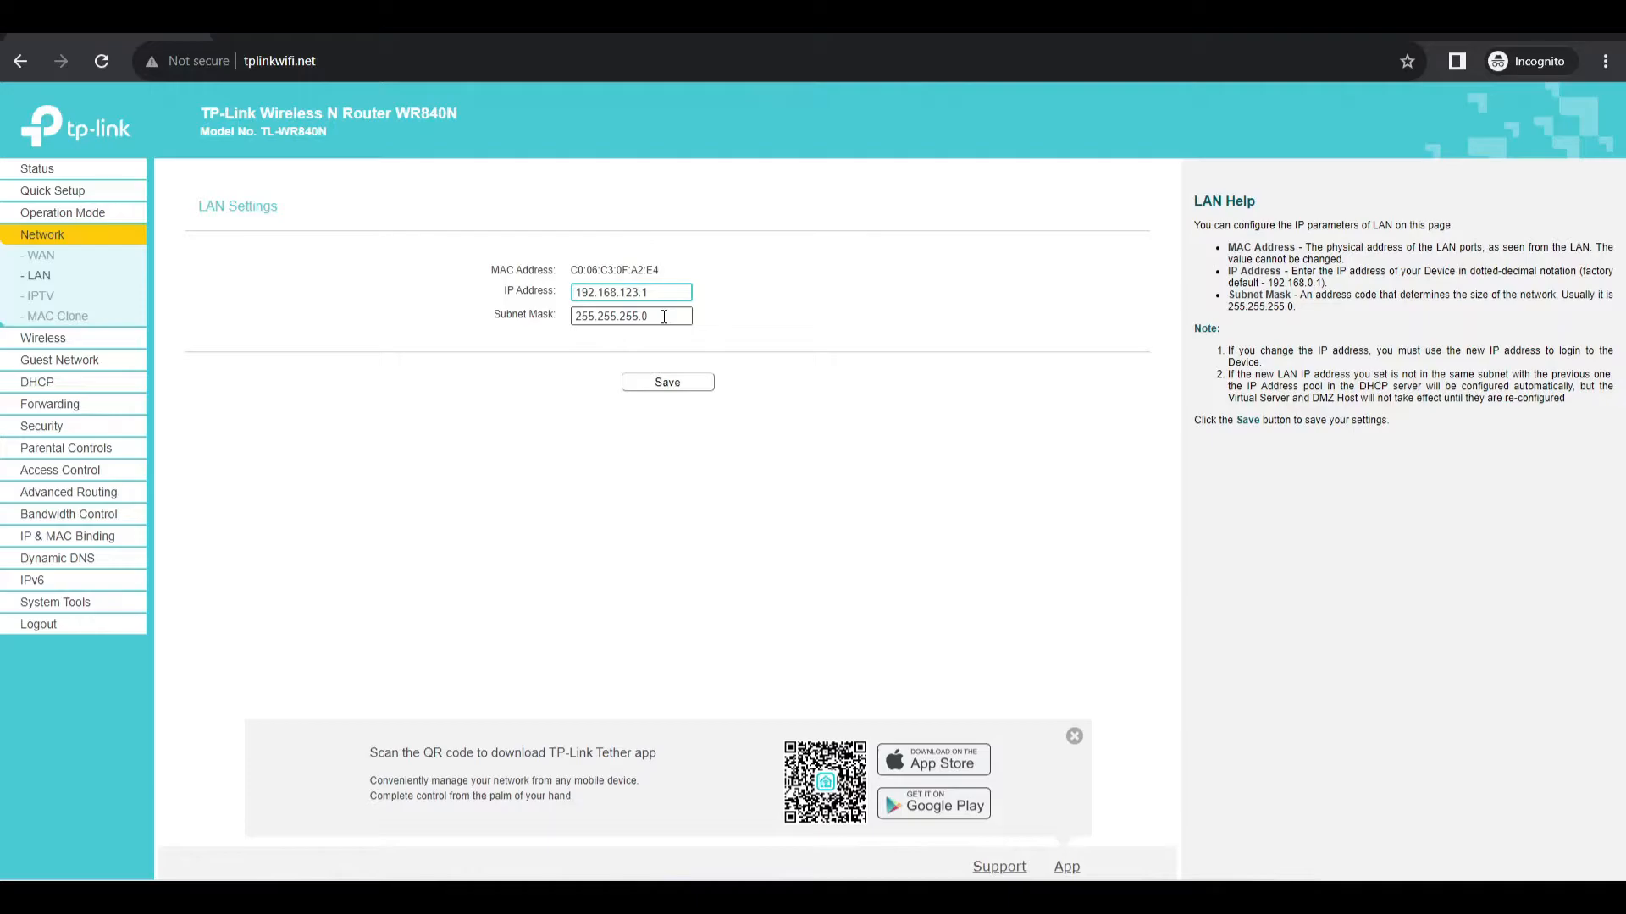
pyautogui.write('0')
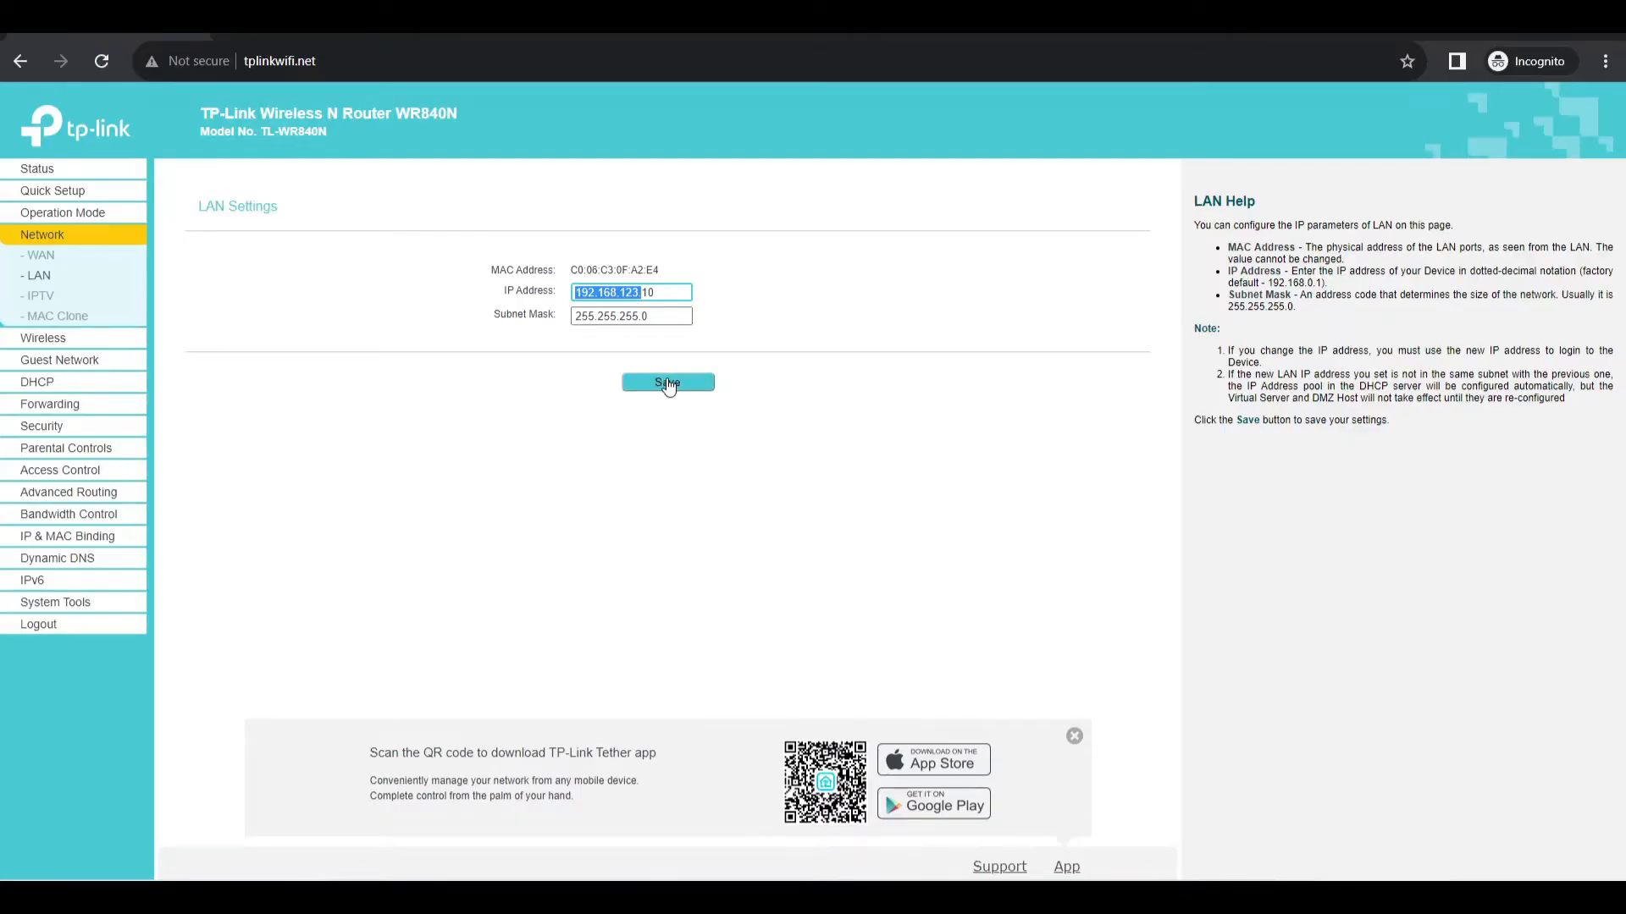
pyautogui.click(667, 382)
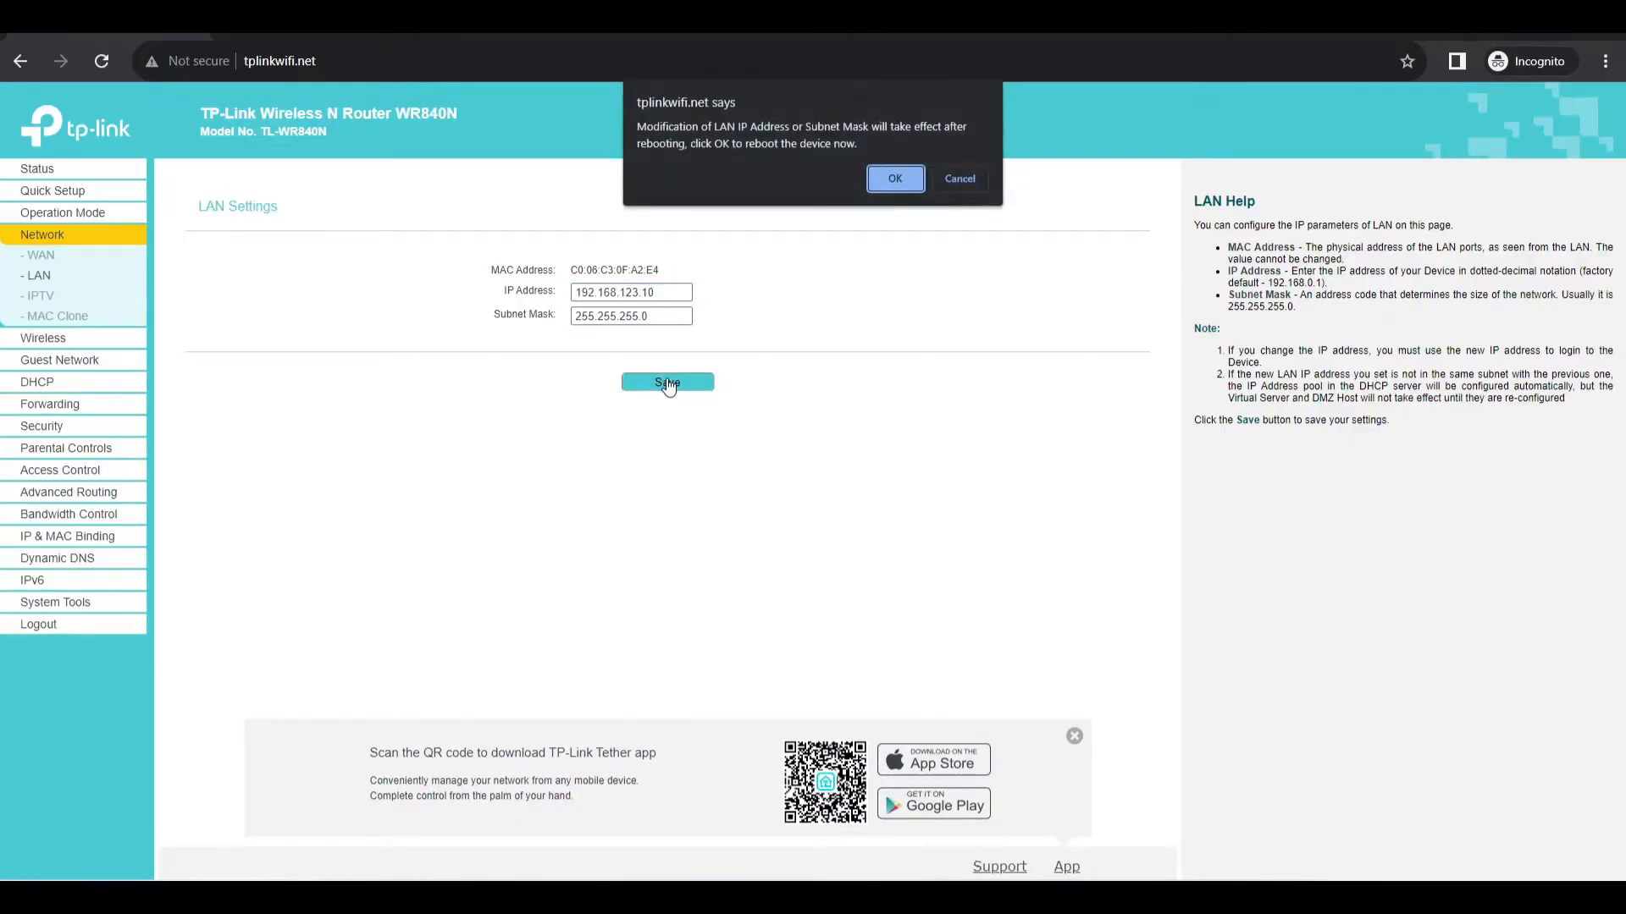
# Confirm the router reboot and log back in at 192.168.123.10 with the password
pyautogui.click(894, 178)
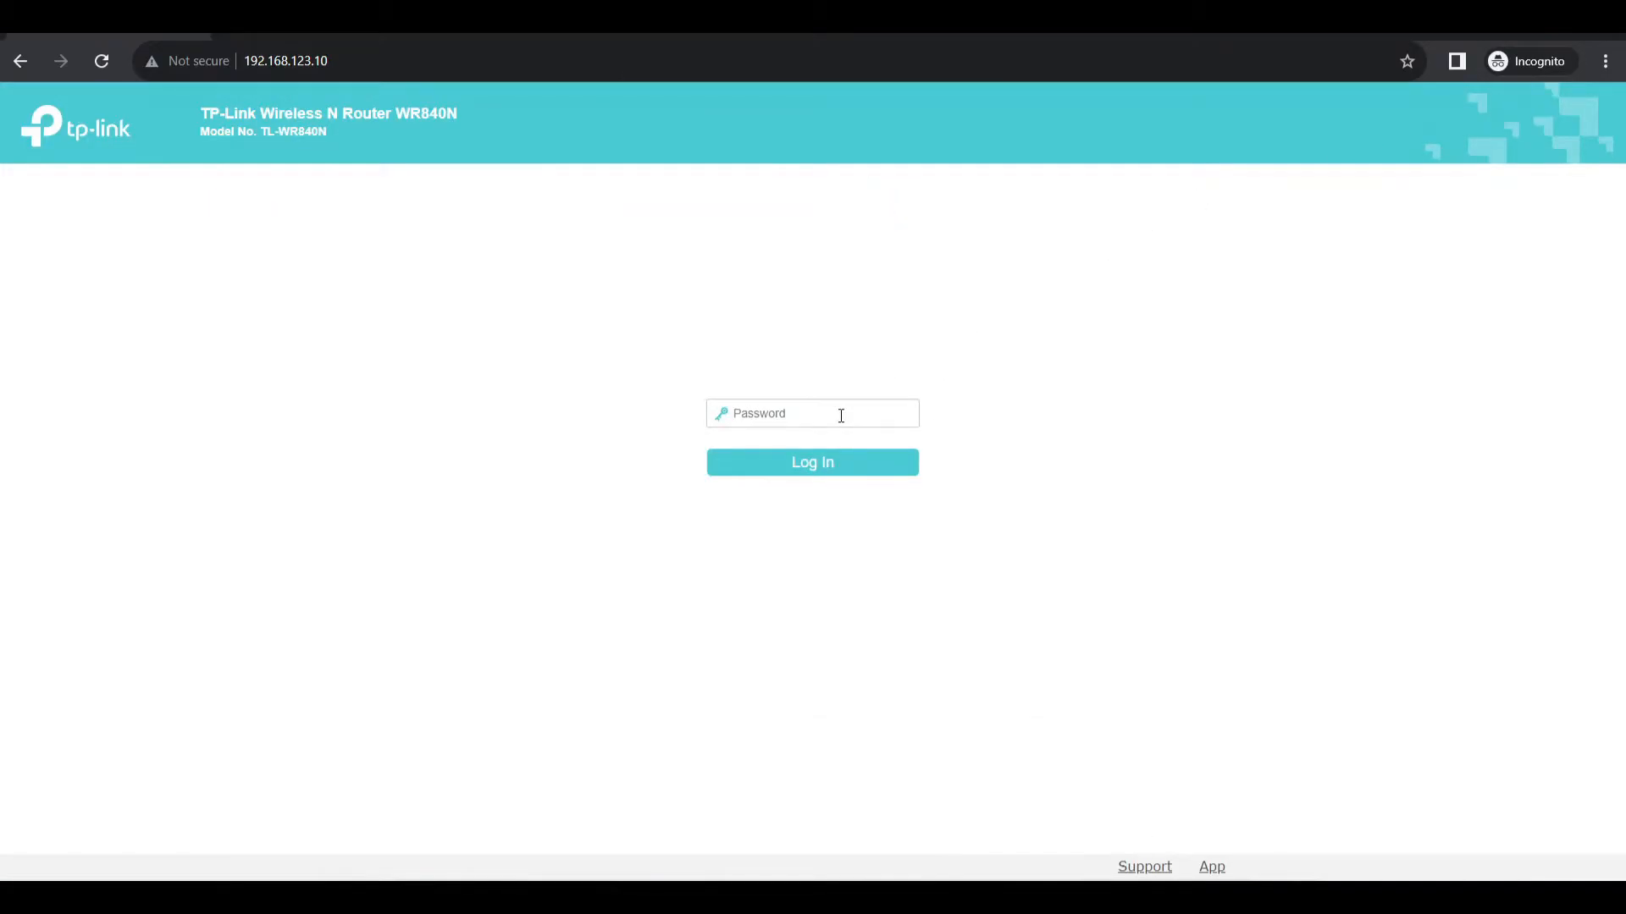
pyautogui.write('password')
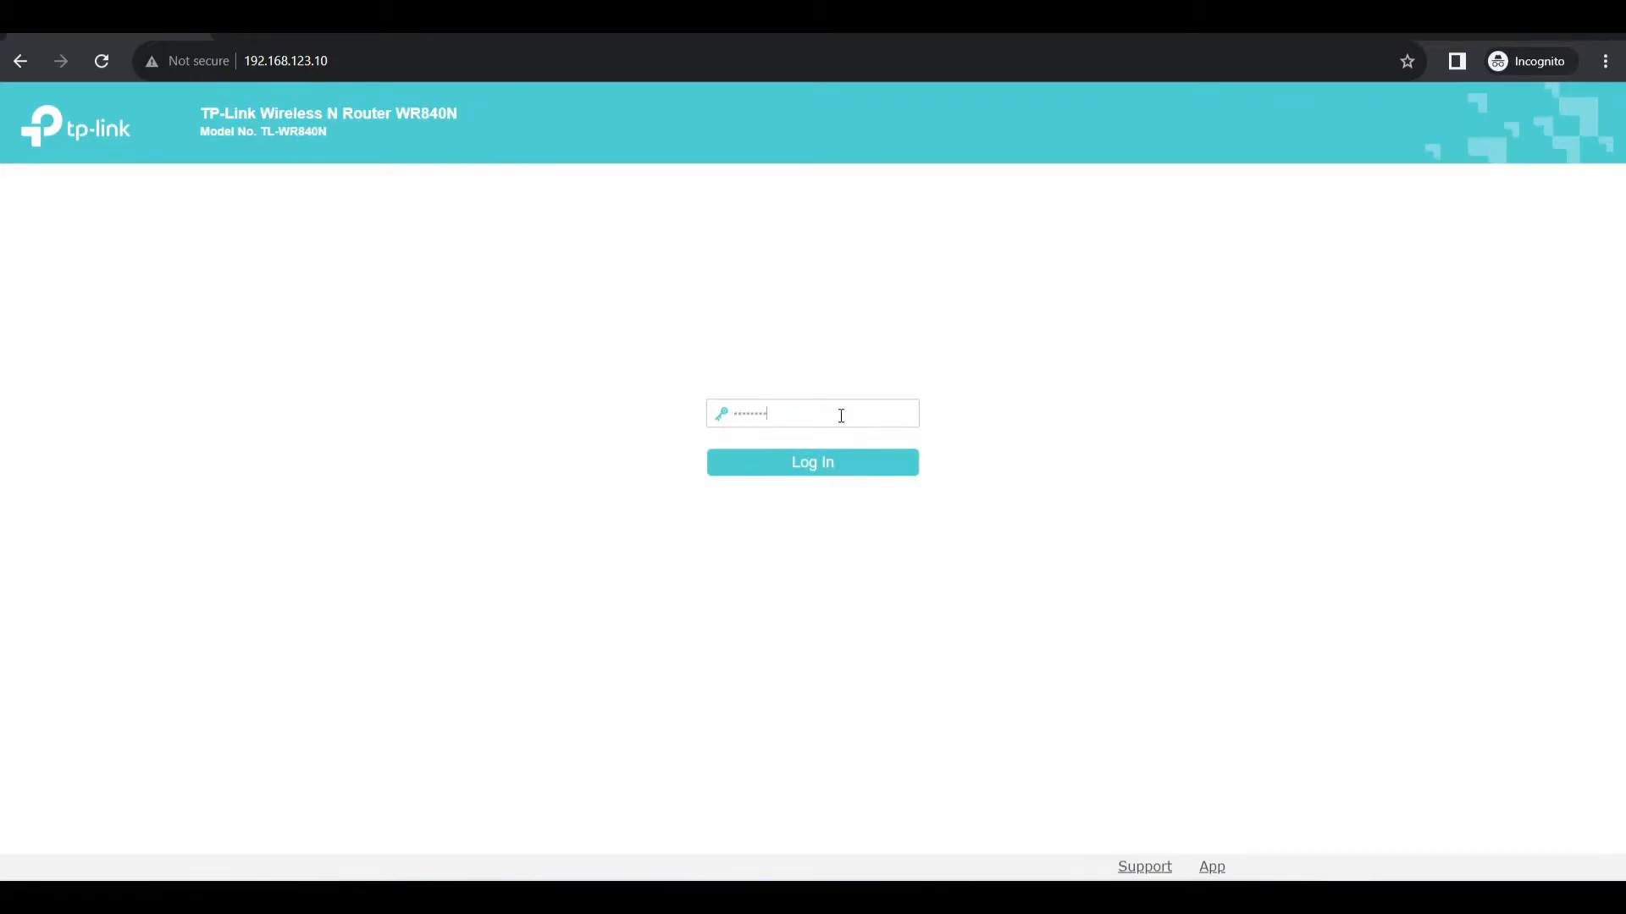
pyautogui.click(811, 462)
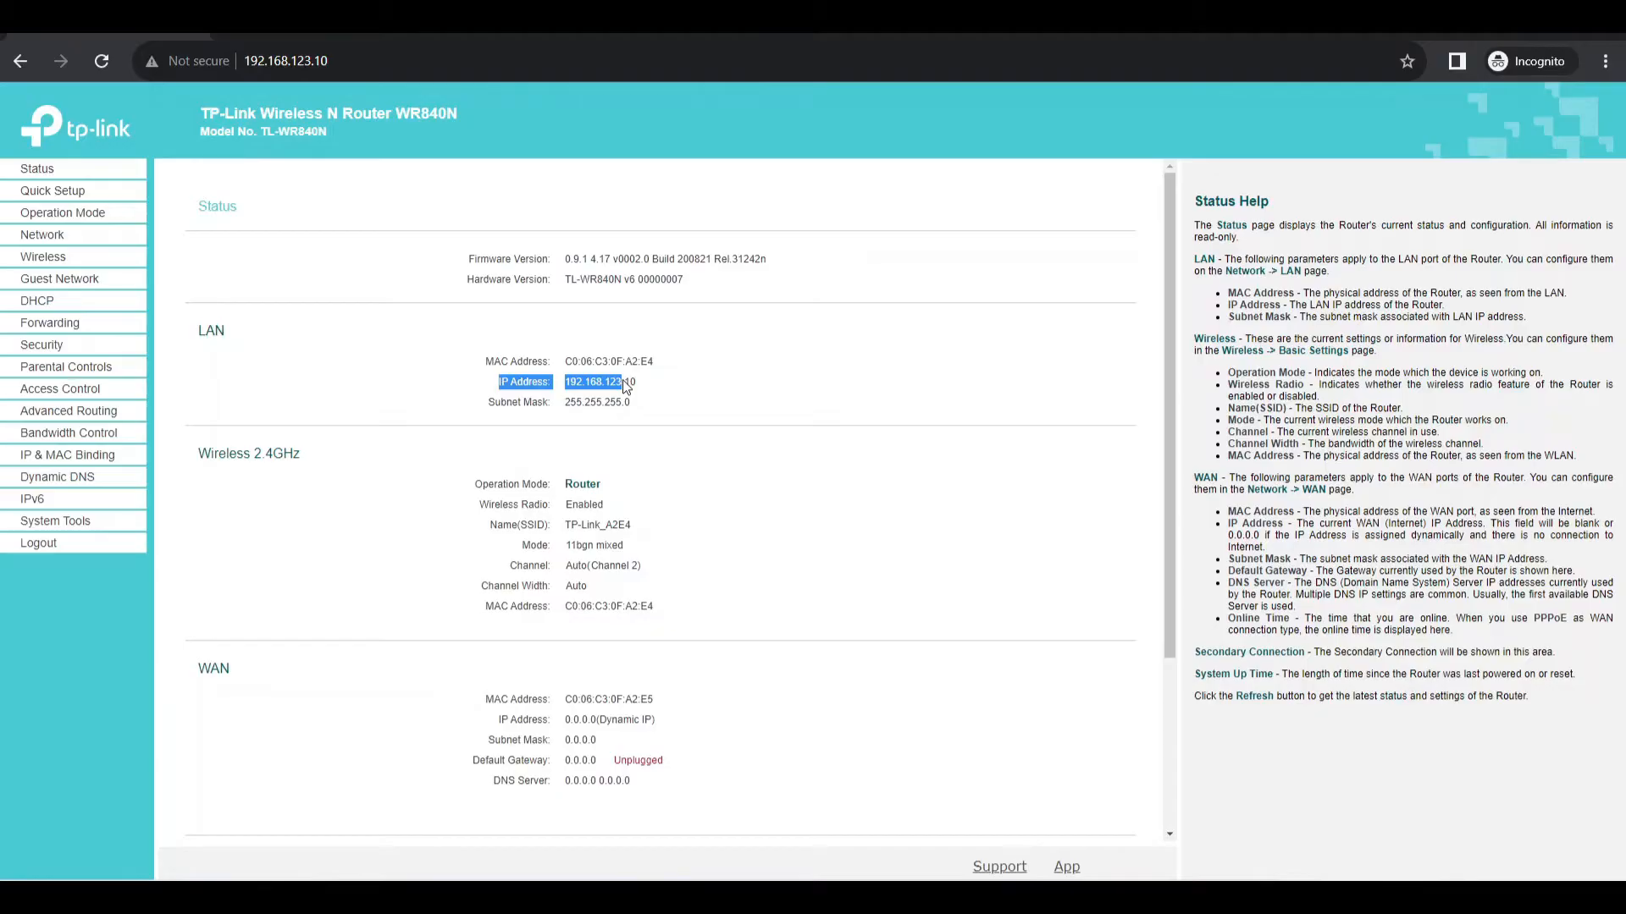
pyautogui.moveTo(1221, 801)
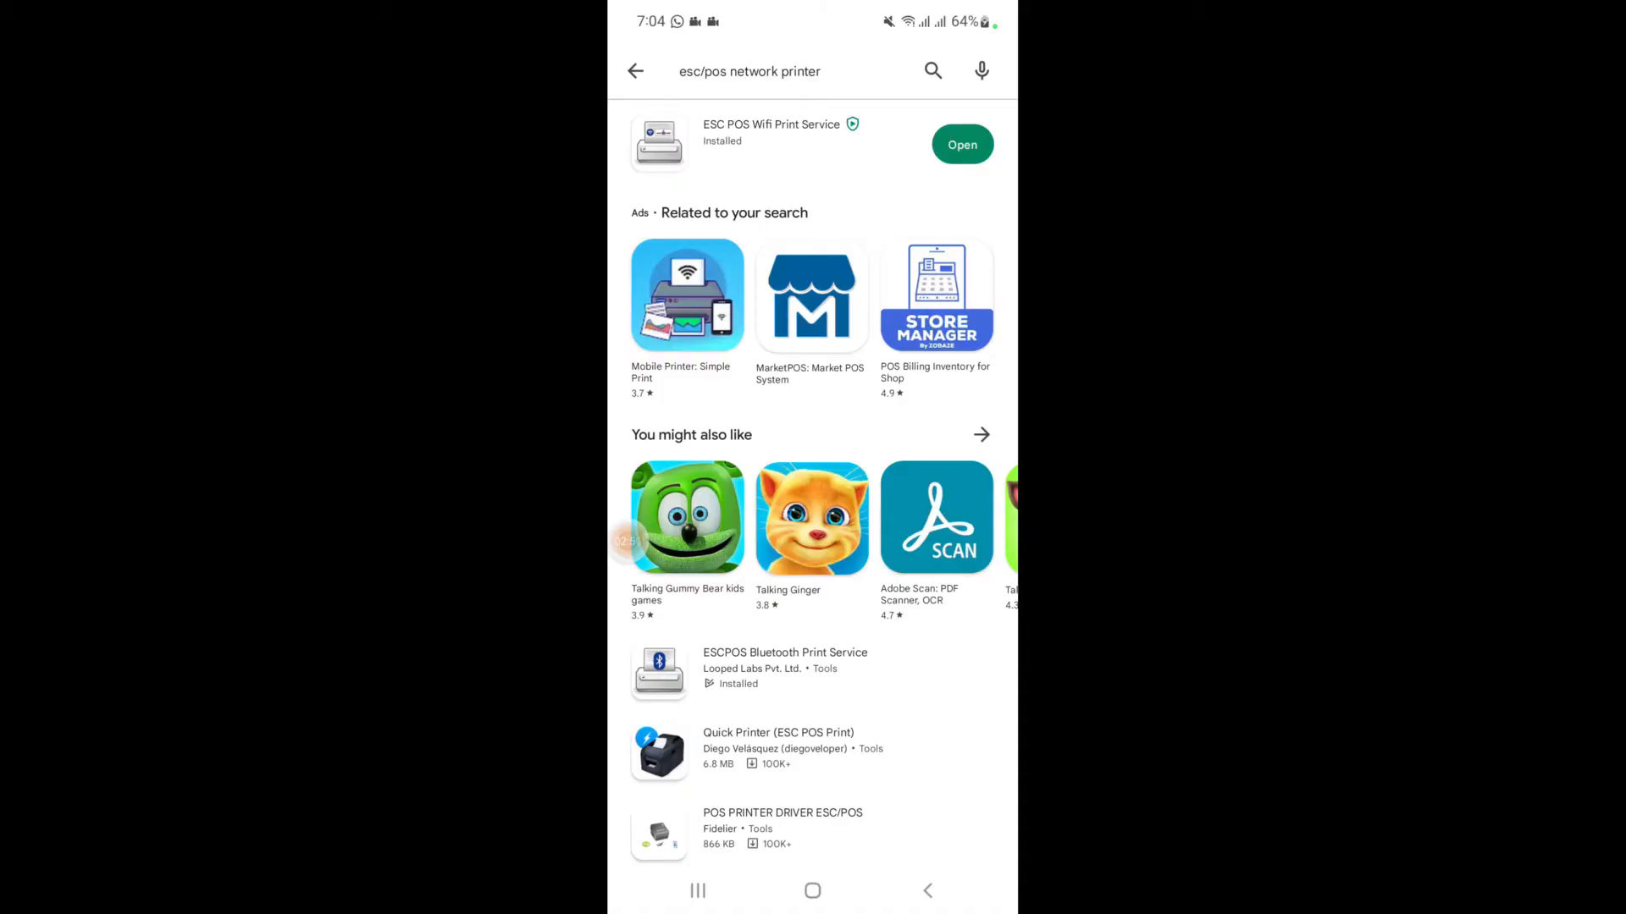
# Launch ESC POS Wifi Print Service showing printer 192.168.123.100:9100
pyautogui.click(962, 144)
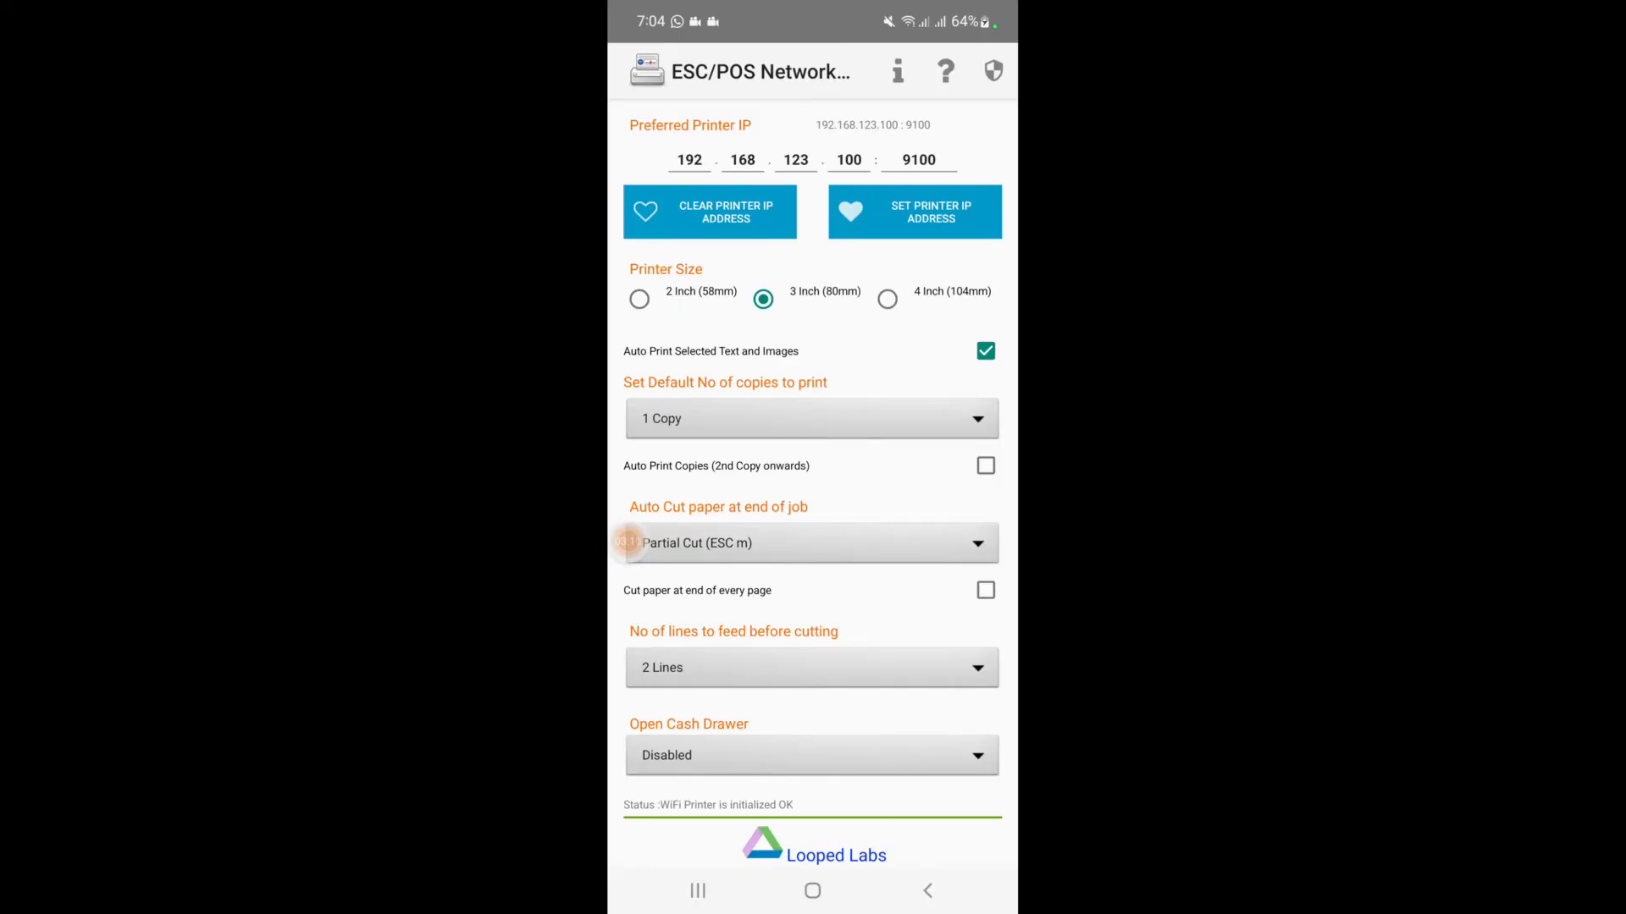
# Save 192.168.123.100:9100 as the preferred printer address and reach the Test Printer option
pyautogui.click(913, 211)
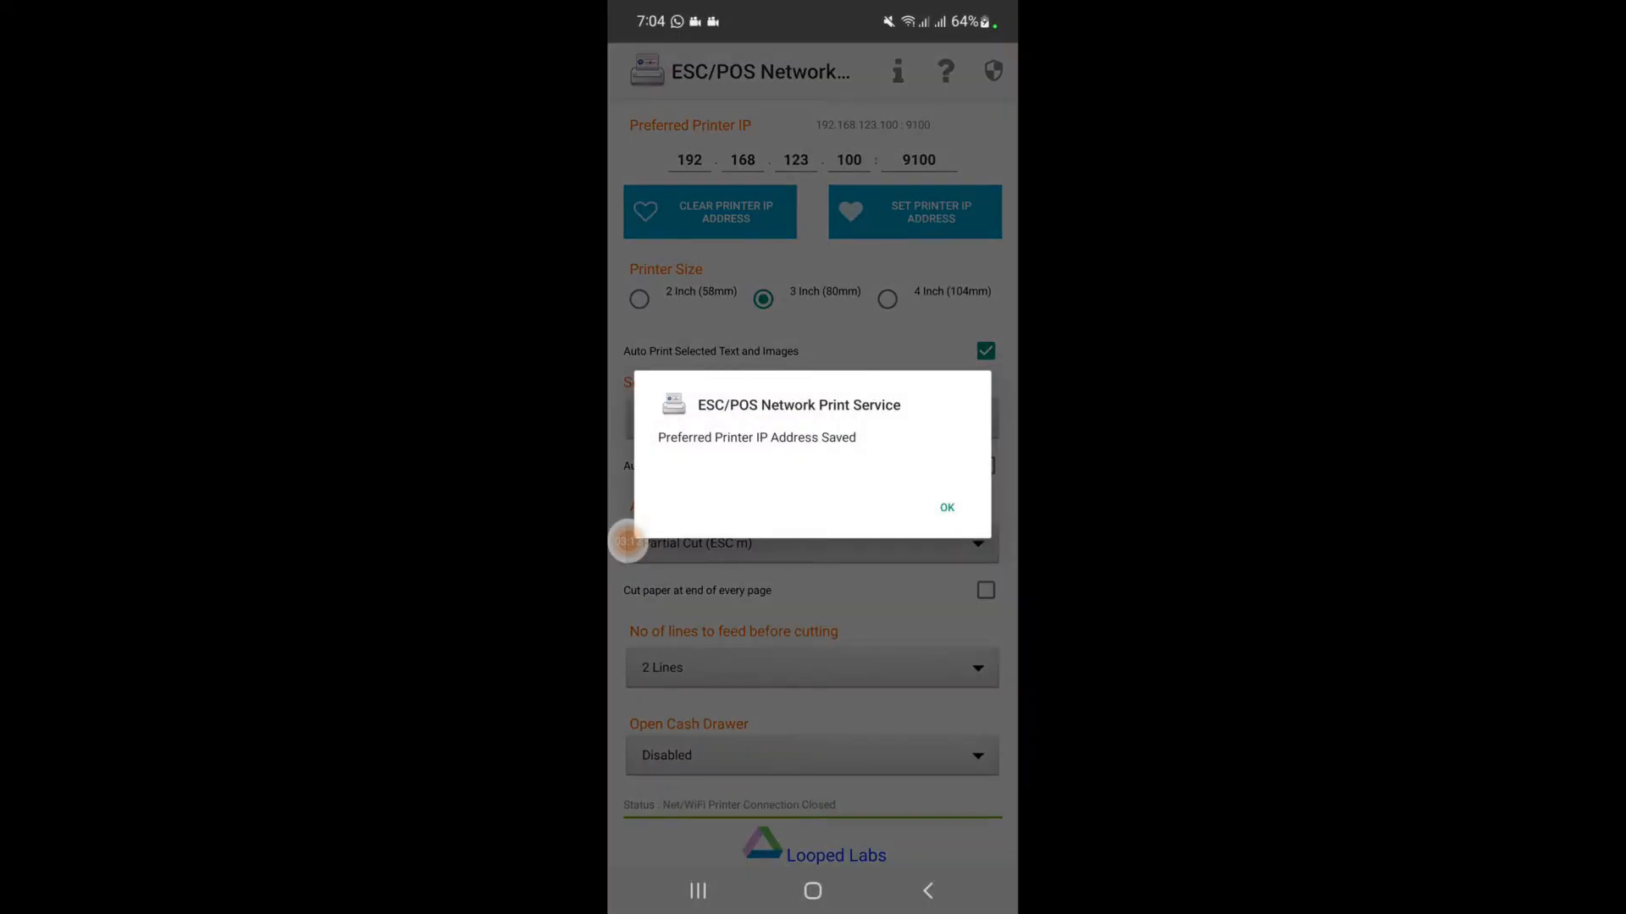
pyautogui.click(945, 510)
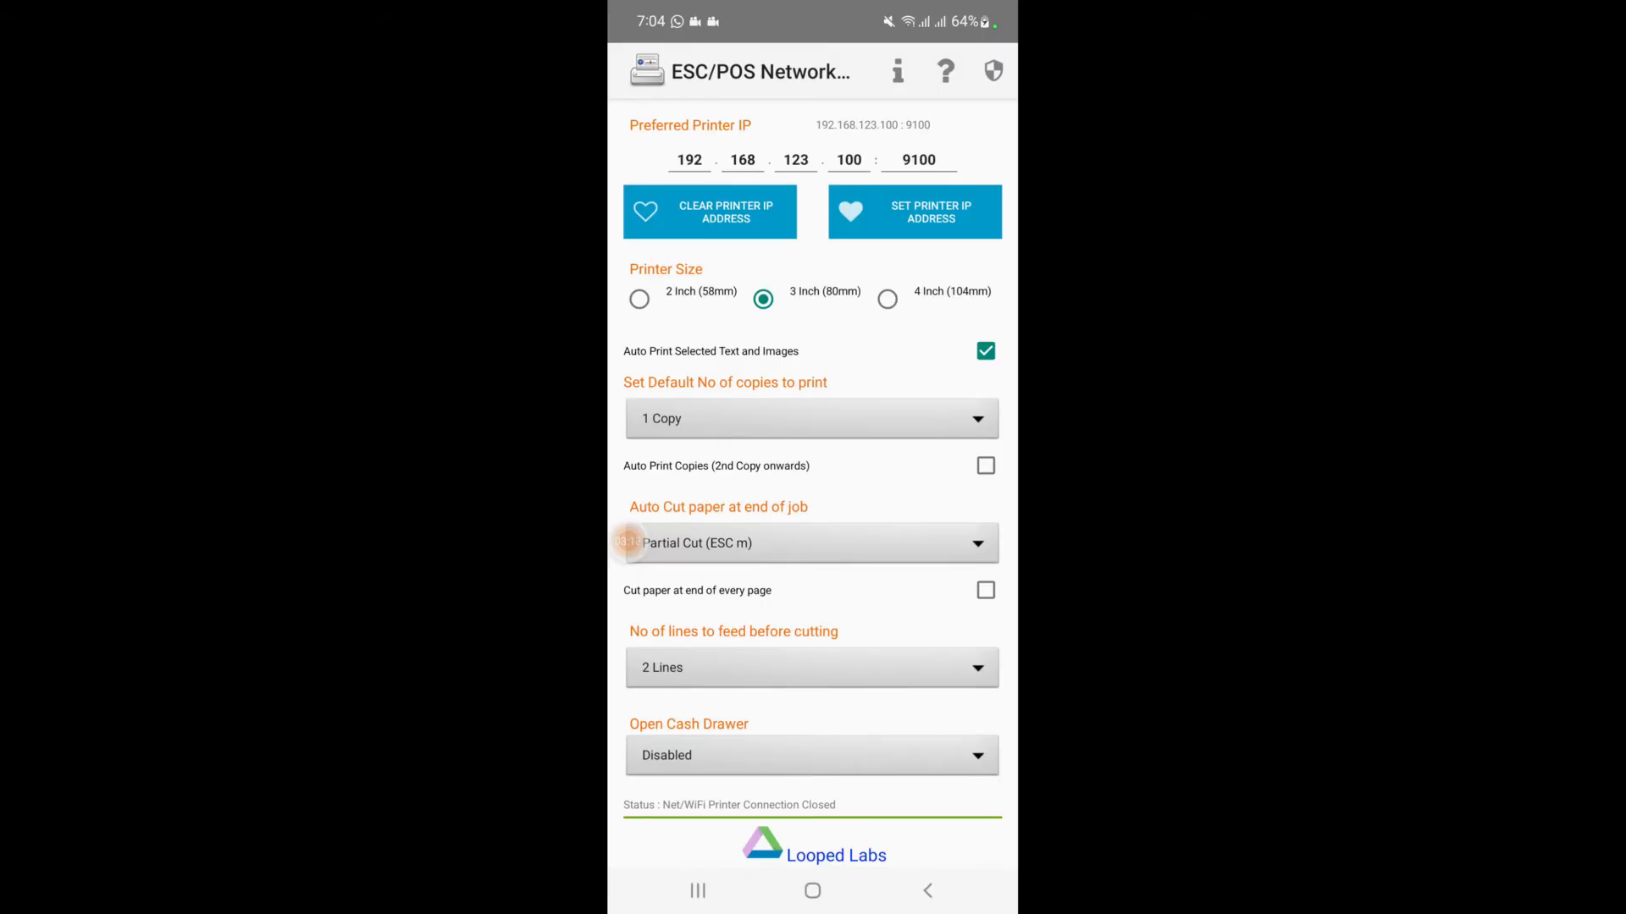
pyautogui.scroll(-3)
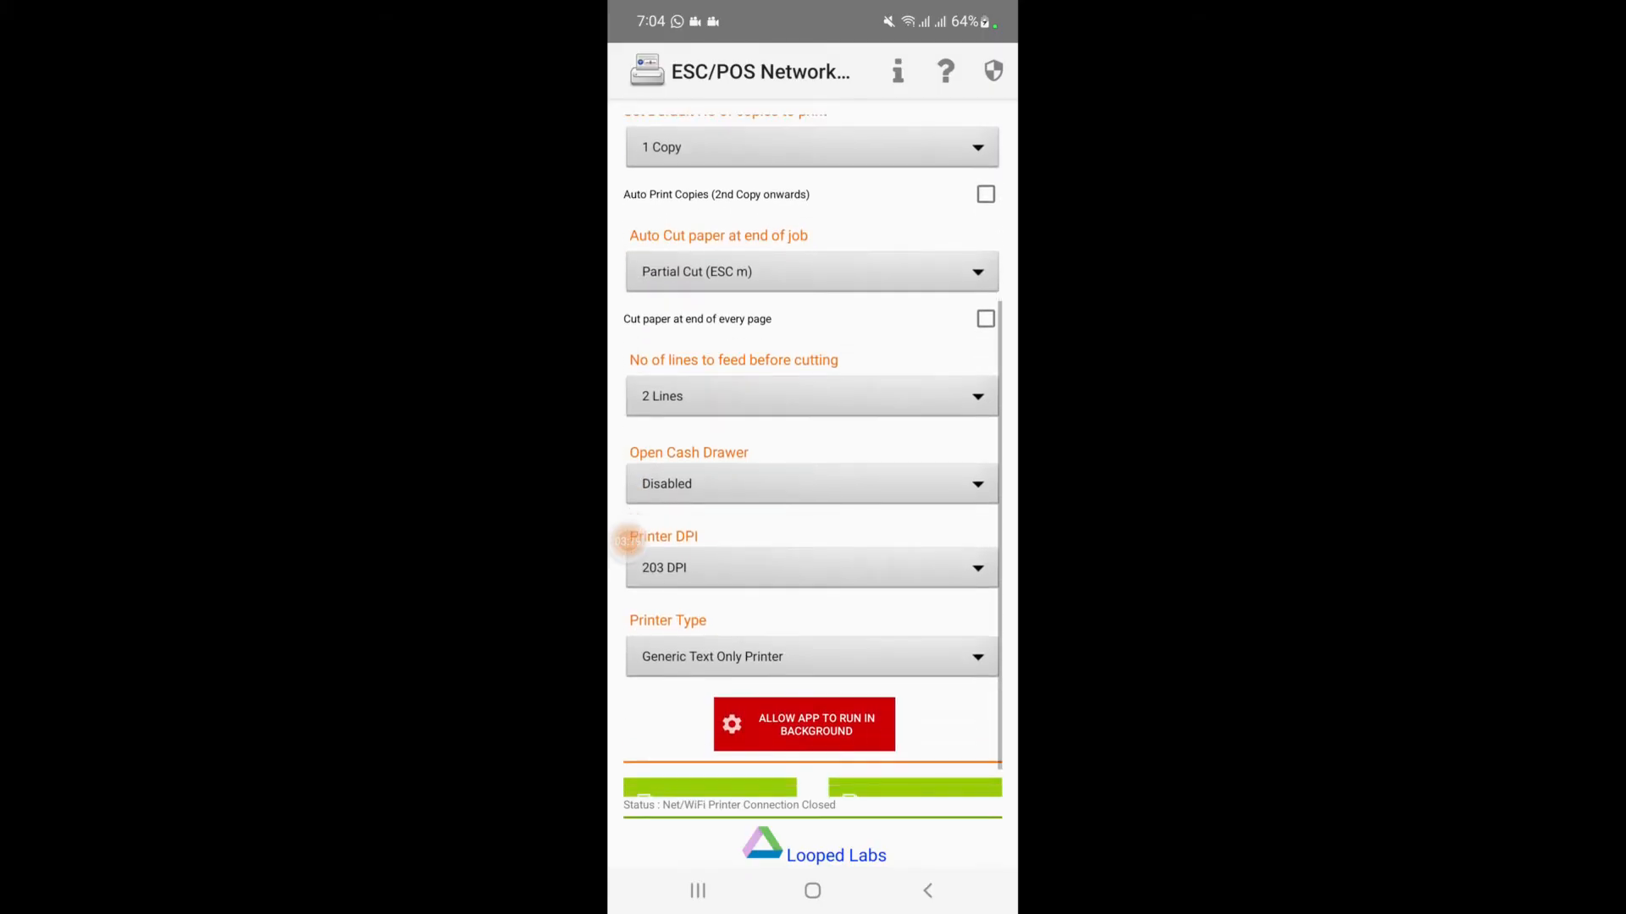
pyautogui.scroll(-3)
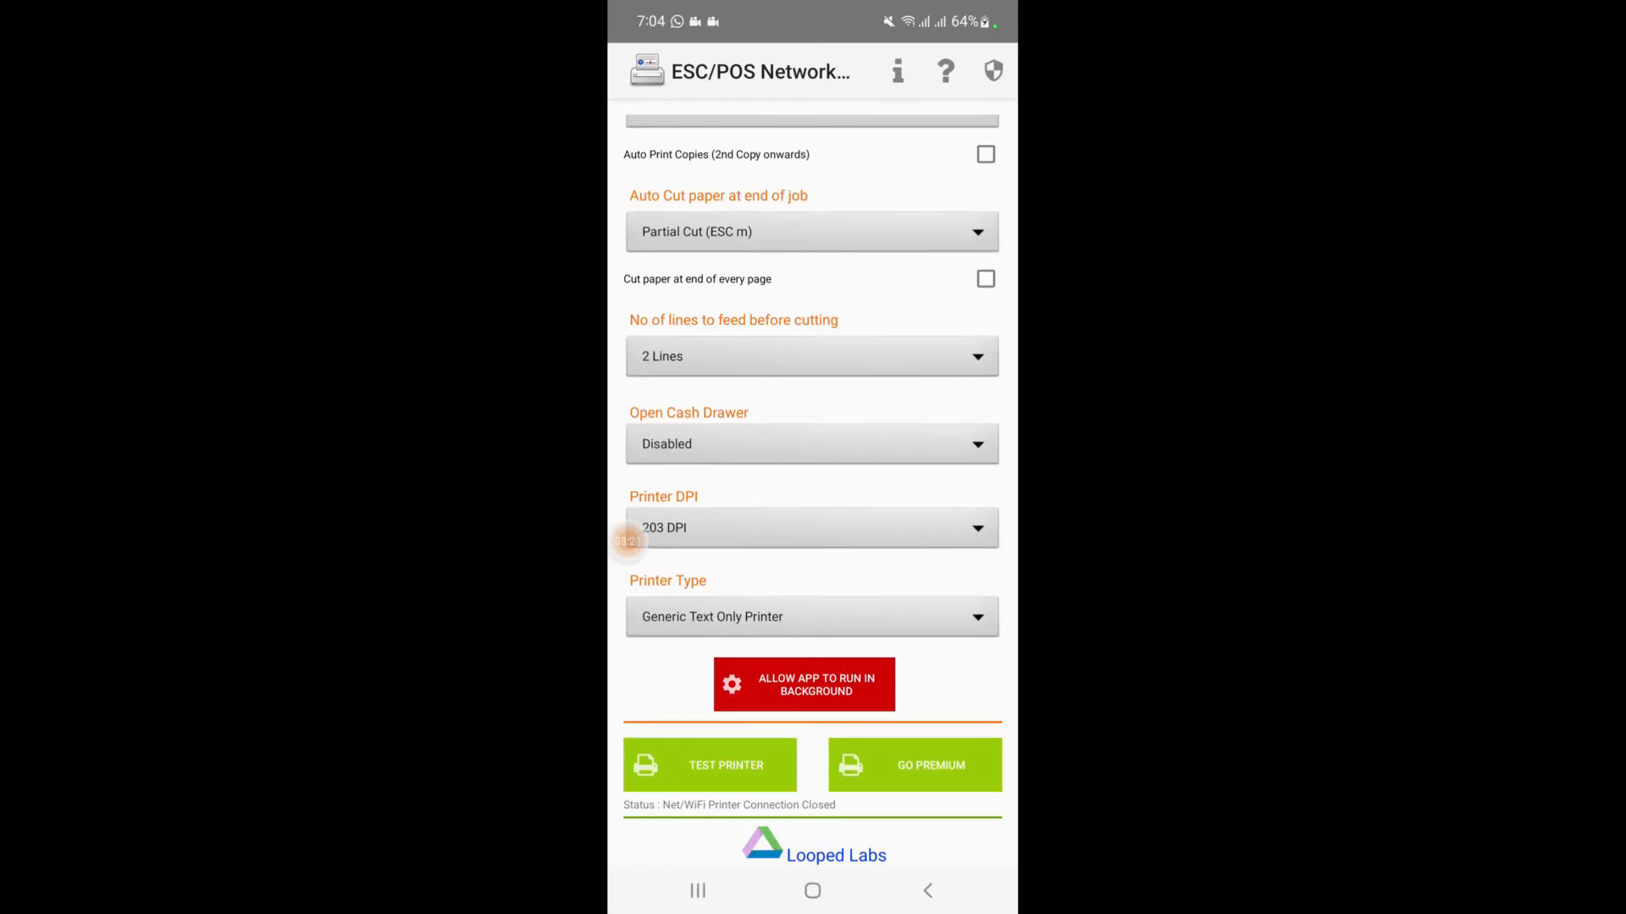
pyautogui.scroll(-3)
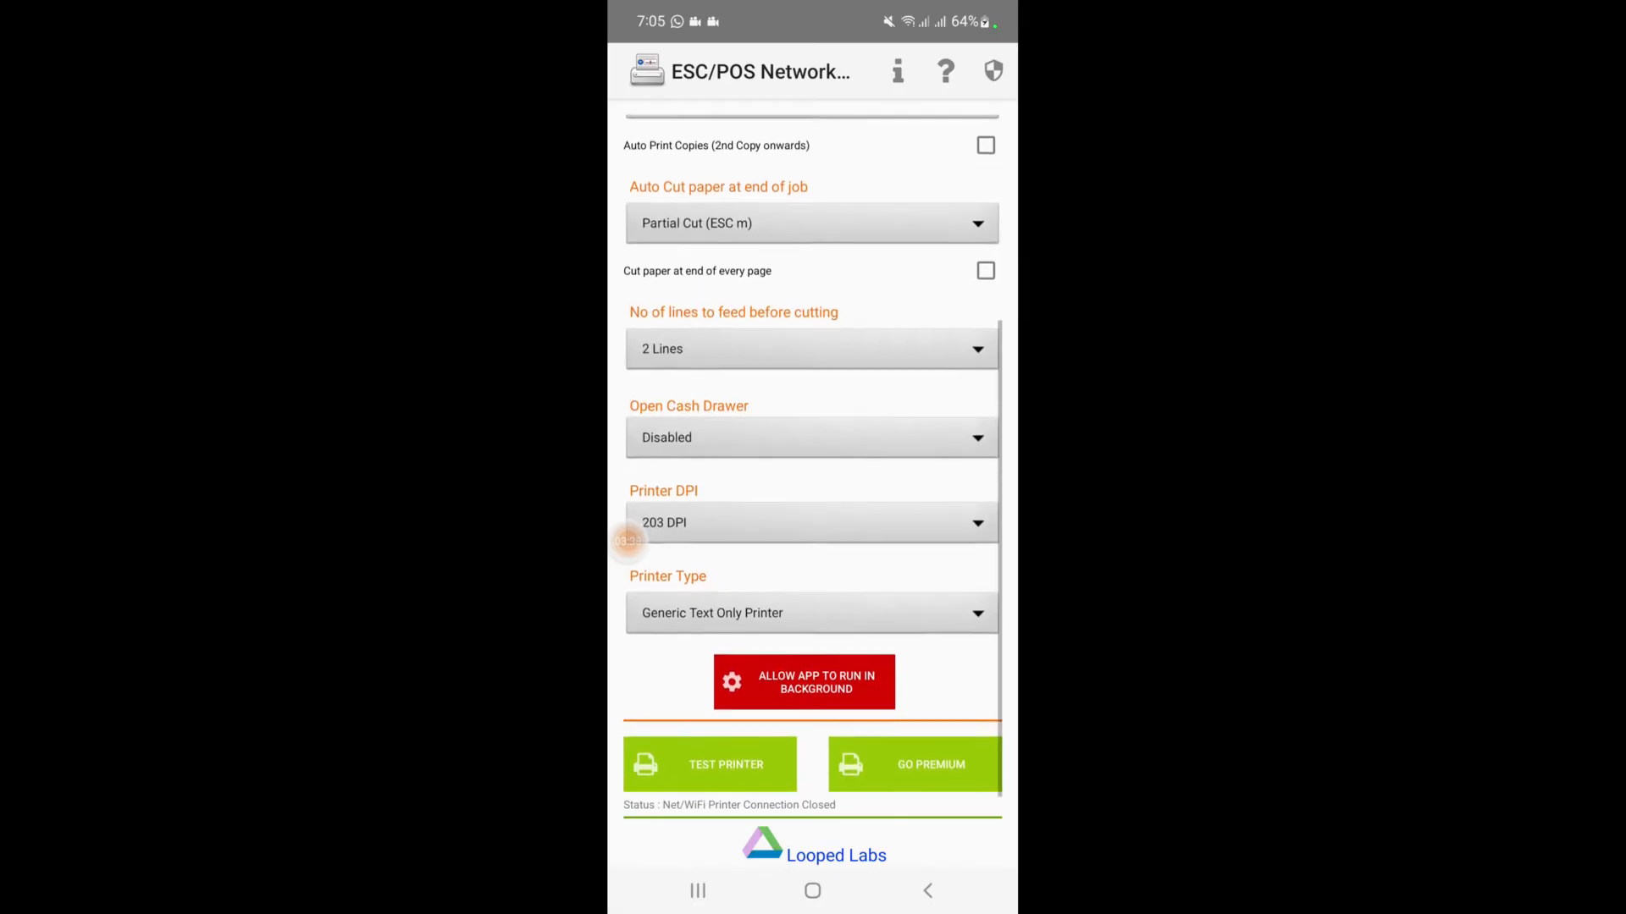